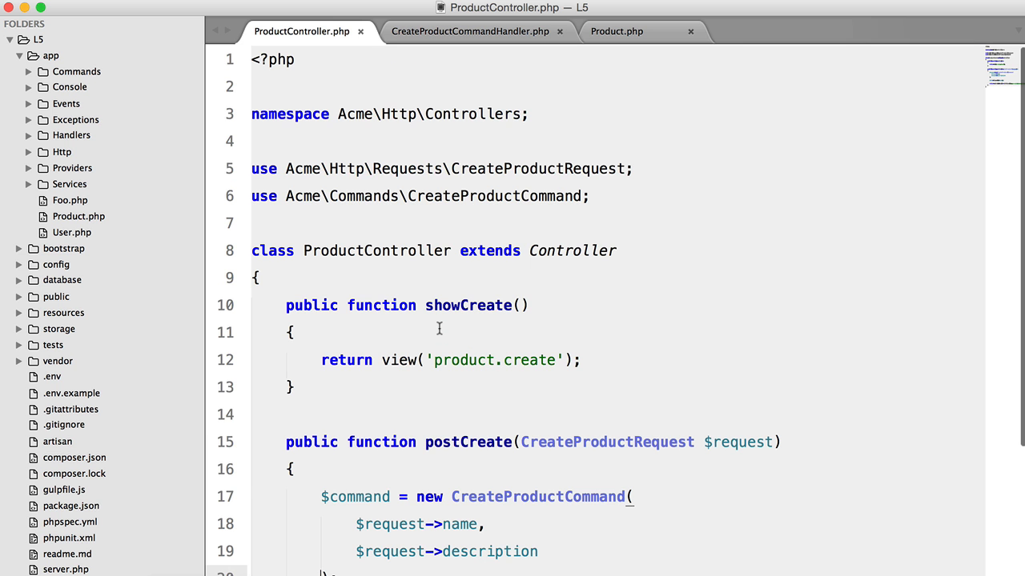
Step: Review the handle method in CreateProductCommandHandler.php, selecting its body
{"action": "left_click", "coordinate": [470, 31]}
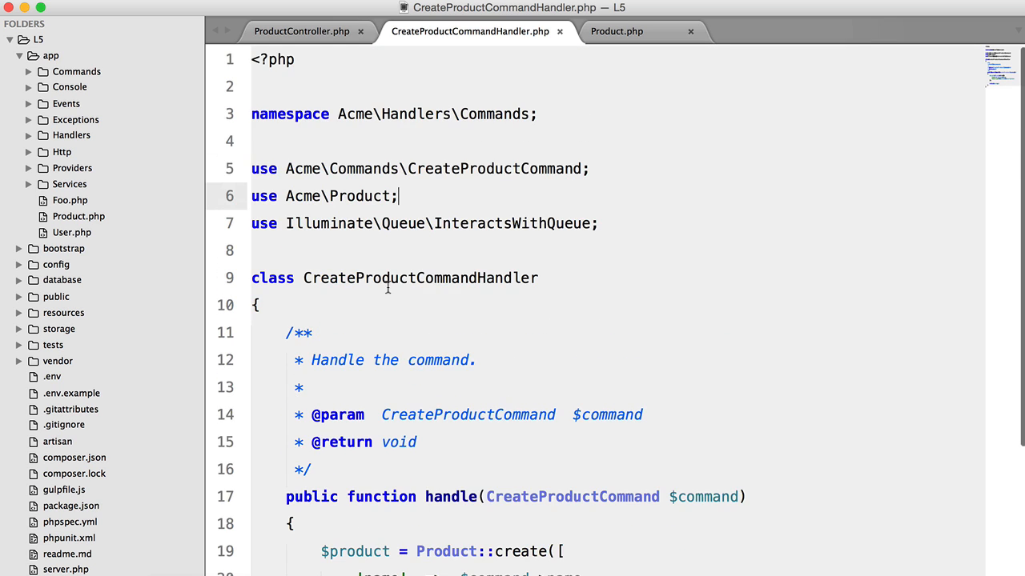
{"action": "scroll", "scroll_direction": "down", "scroll_amount": 3}
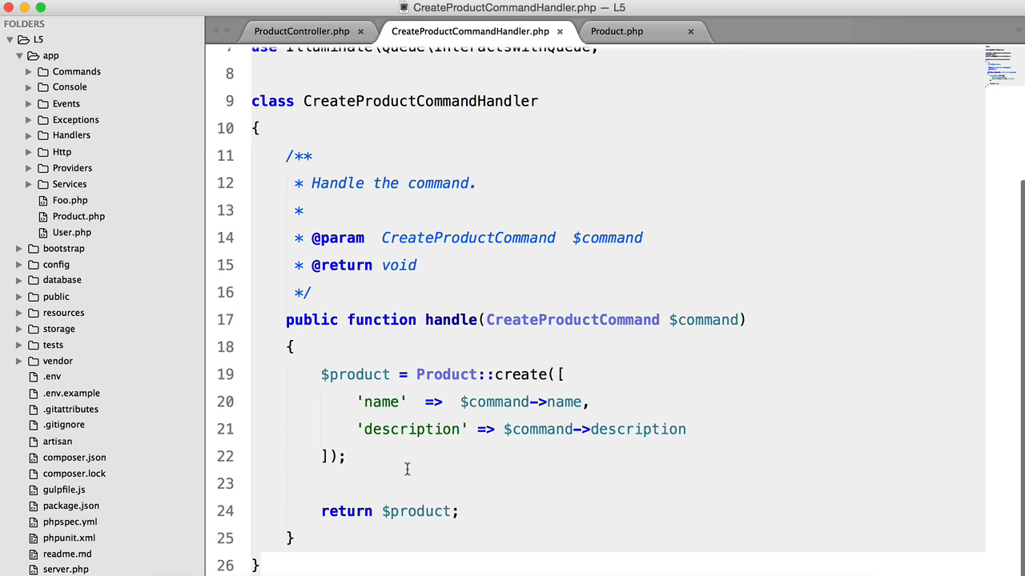
{"action": "left_click_drag", "start_coordinate": [321, 375], "coordinate": [345, 457]}
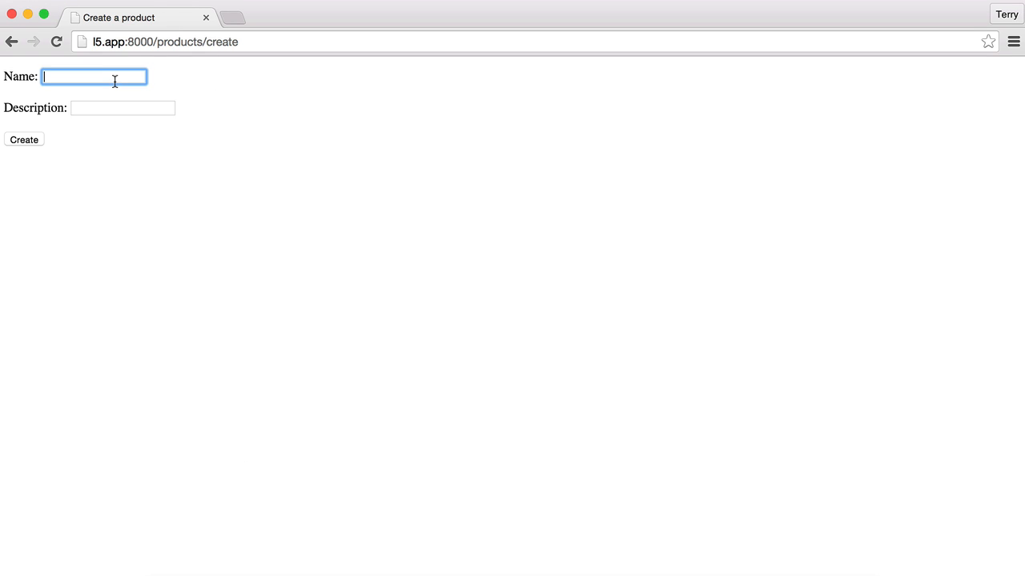
Step: Fill the Create a product form with 'Product name' and a suggested description
{"action": "type", "text": "Product name"}
{"action": "left_click", "coordinate": [123, 108]}
{"action": "type", "text": "Descript"}
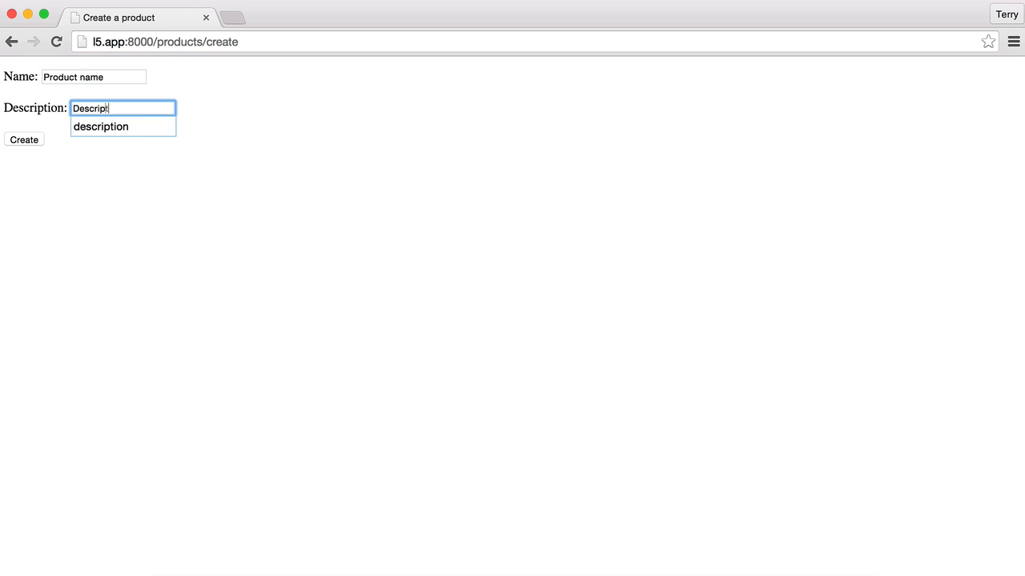
{"action": "left_click", "coordinate": [24, 140]}
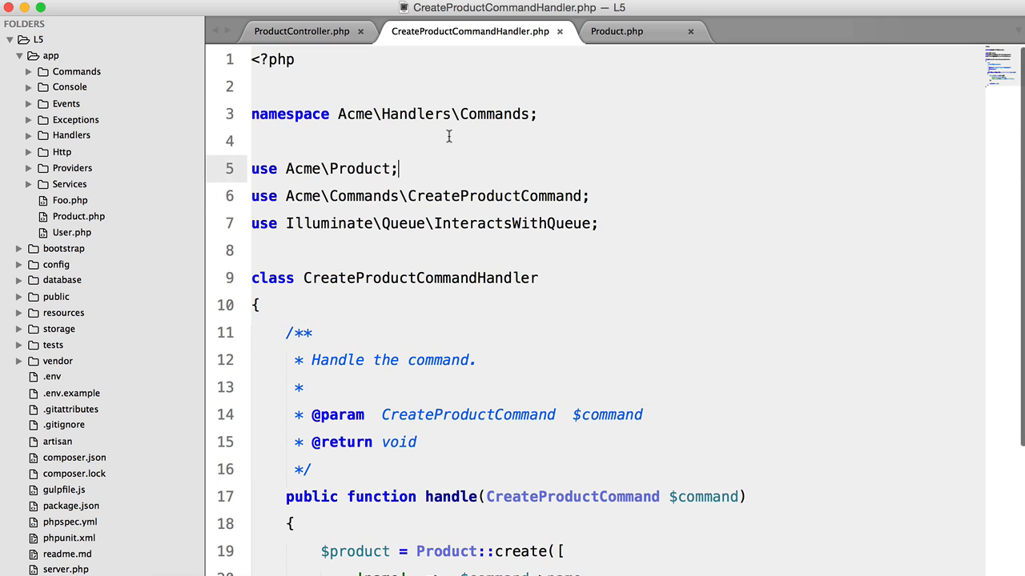
Step: Add Event::fire('productwascreated', [$product]) after Product::create in the handler
{"action": "scroll", "scroll_direction": "down", "scroll_amount": 3}
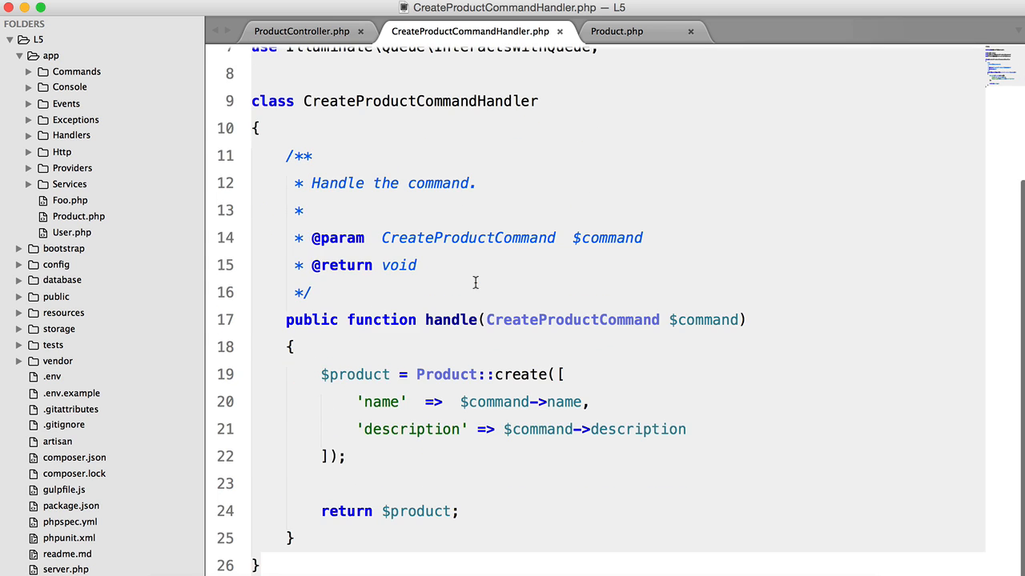
{"action": "left_click", "coordinate": [302, 31]}
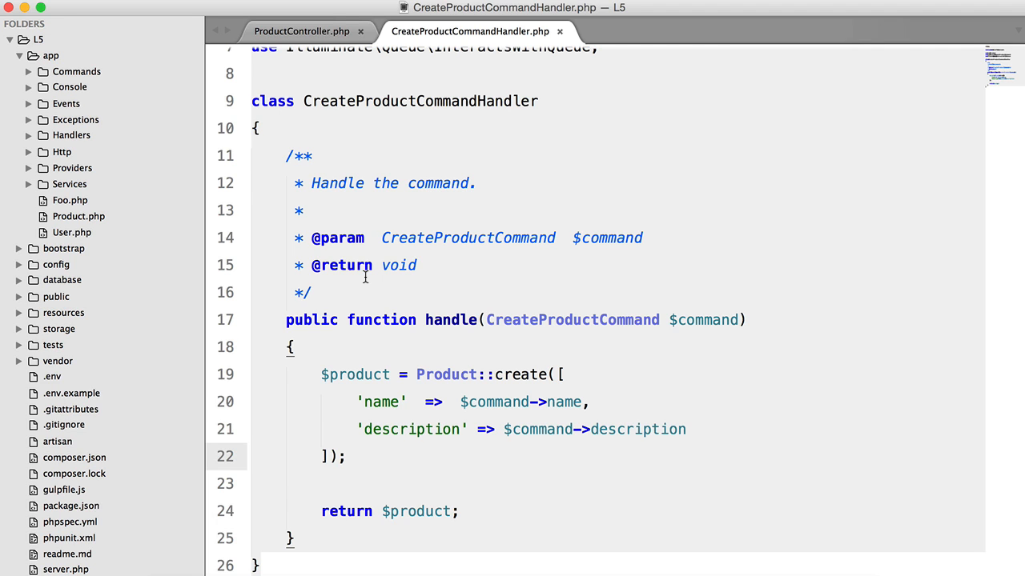
{"action": "type", "text": "Event::fire('"}
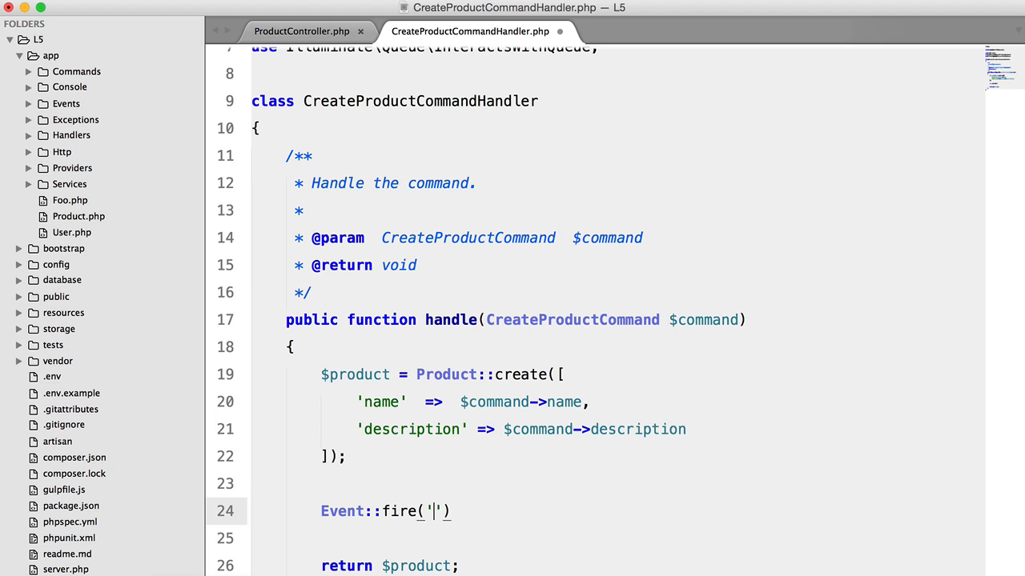
{"action": "type", "text": "productwascreated"}
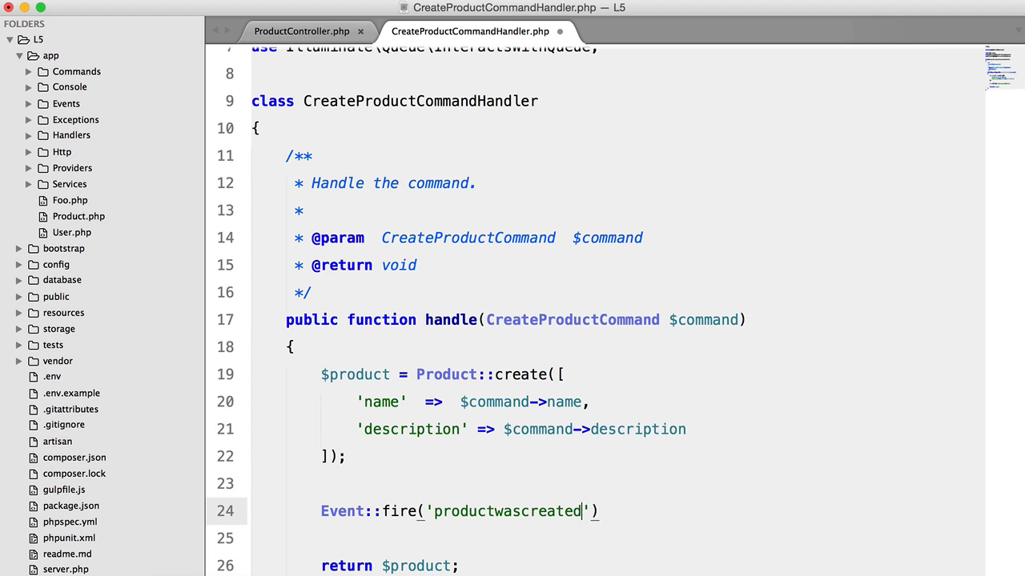
{"action": "type", "text": ", [$produc"}
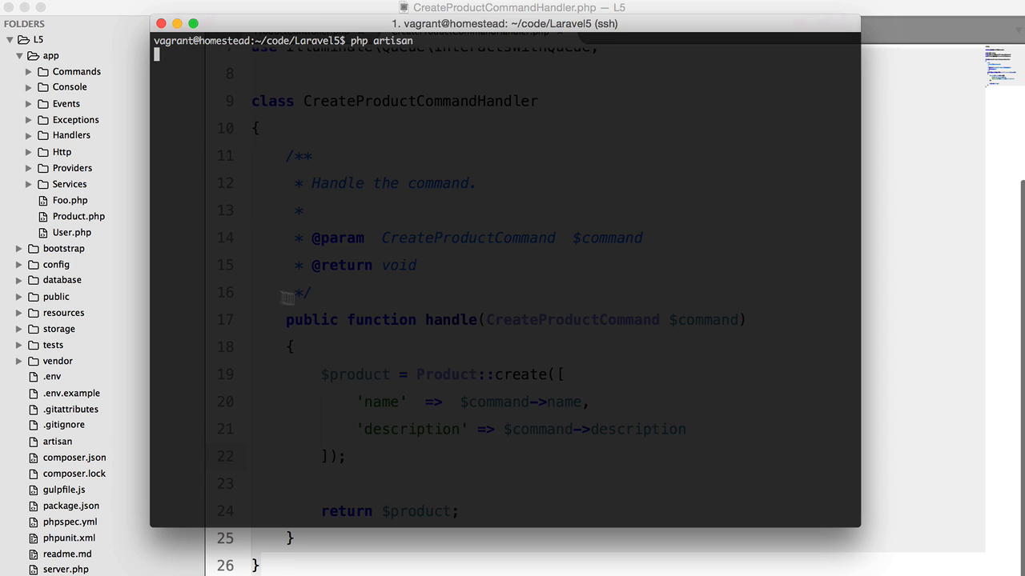
Step: List the artisan commands, then start php artisan make:event with the Prod... event name
{"action": "key", "text": "Return"}
{"action": "type", "text": "php artisan make:event"}
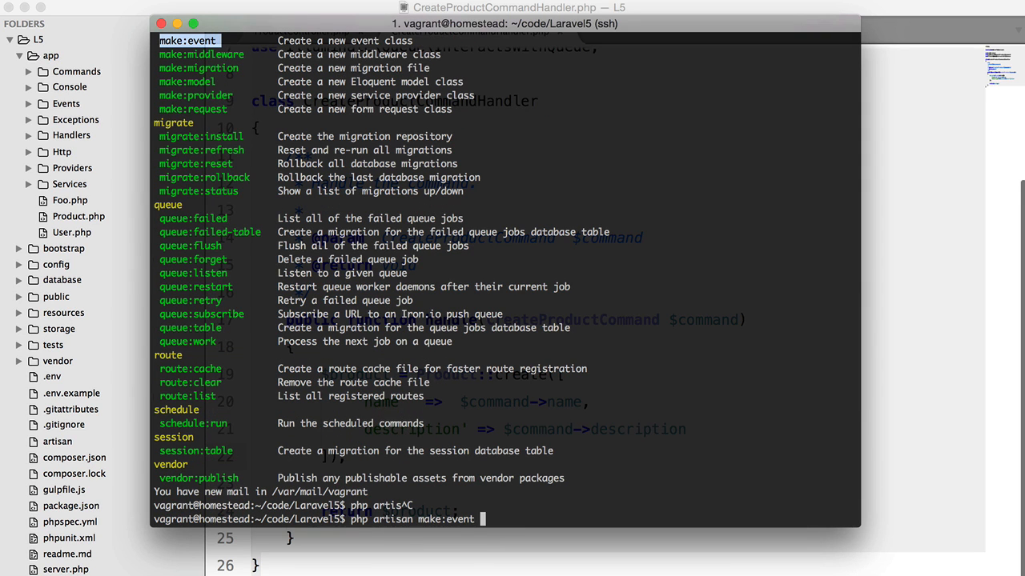
{"action": "type", "text": "Prod"}
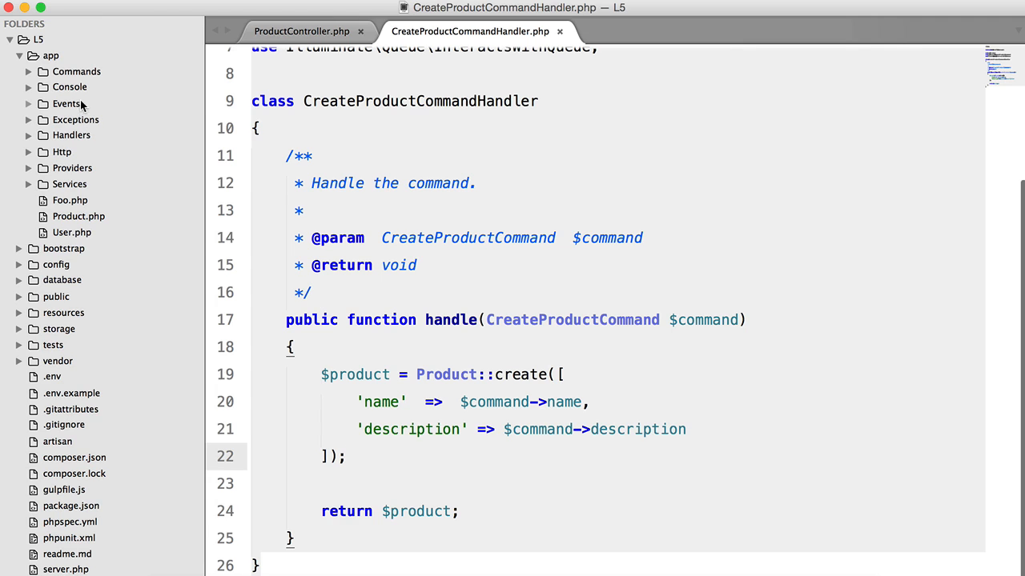
Step: Open app/Events/ProductWasCreatedEvent.php and add Product $product to its constructor
{"action": "left_click", "coordinate": [125, 135]}
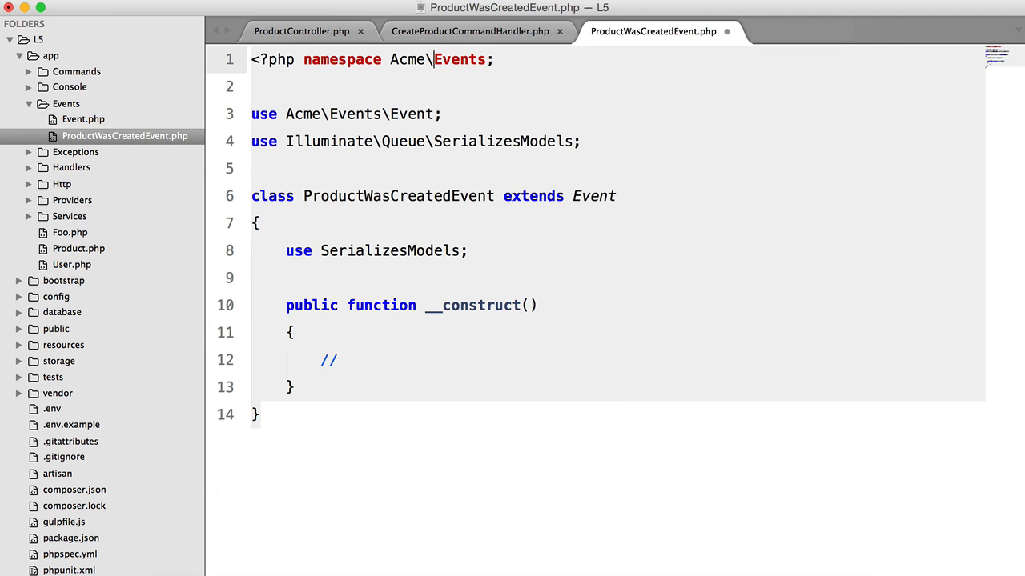
{"action": "key", "text": "Return"}
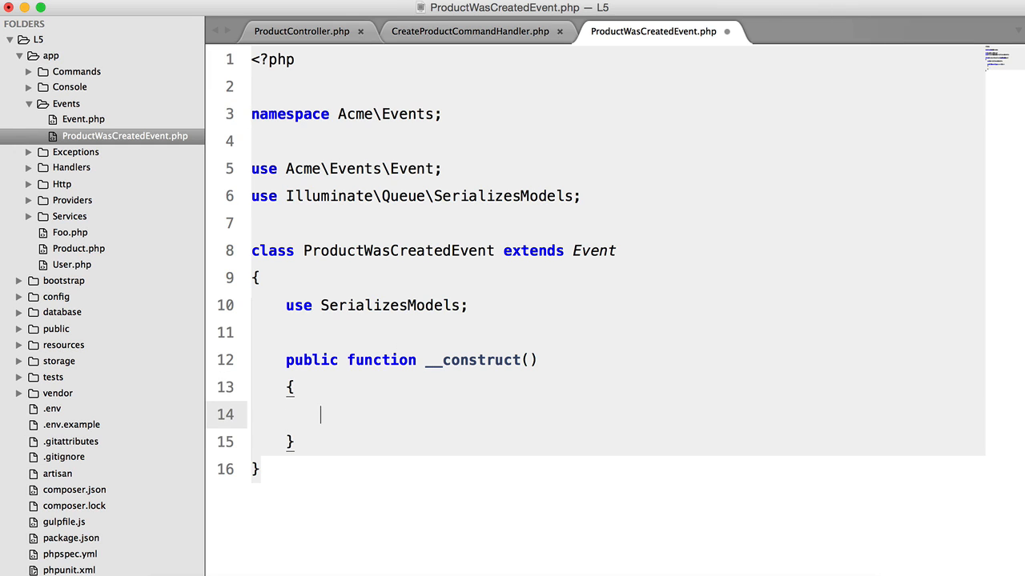
{"action": "type", "text": "Product $"}
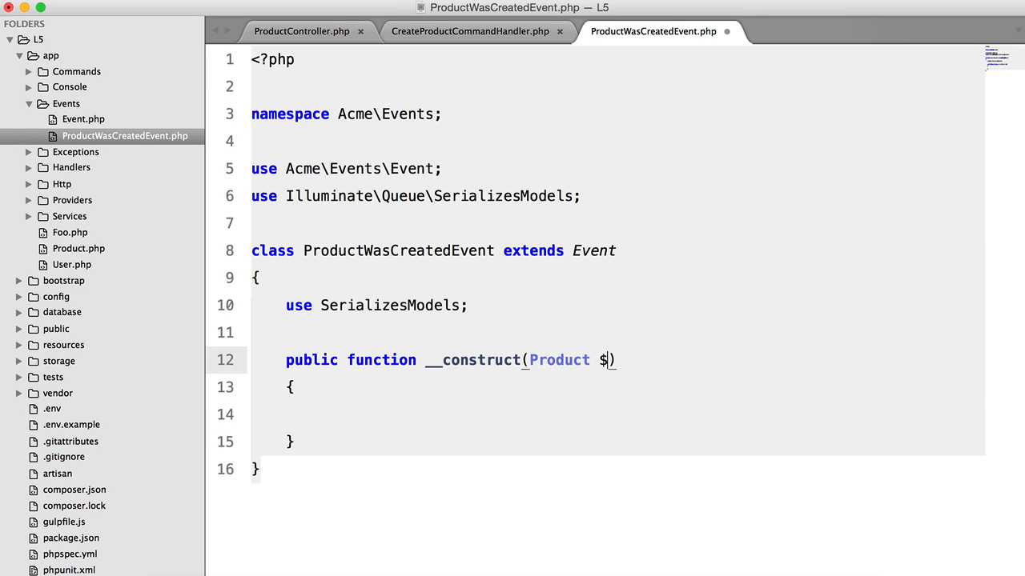
{"action": "type", "text": "product"}
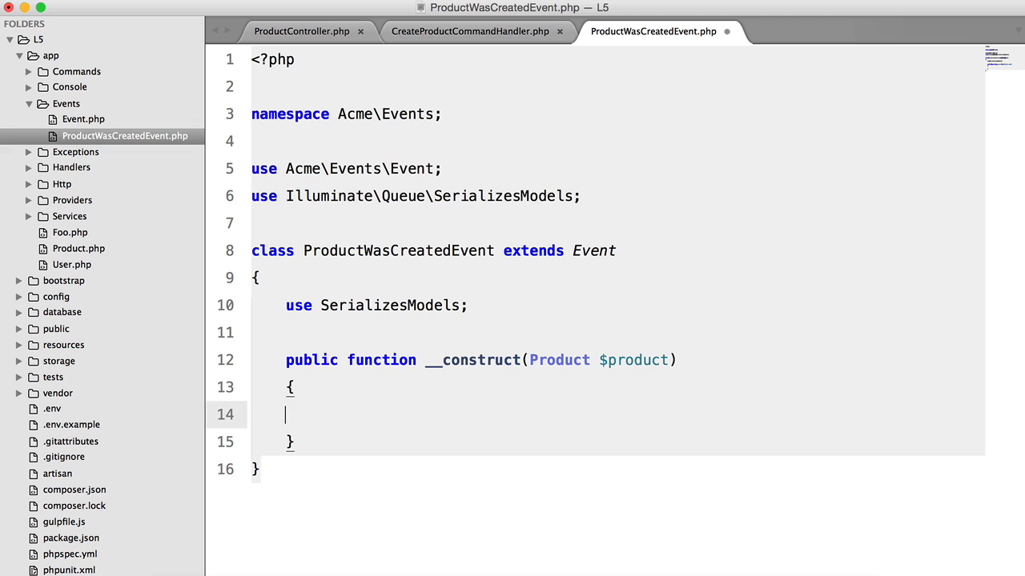
Step: Assign $this->product = $product and declare a public $product property
{"action": "type", "text": "$this->product ="}
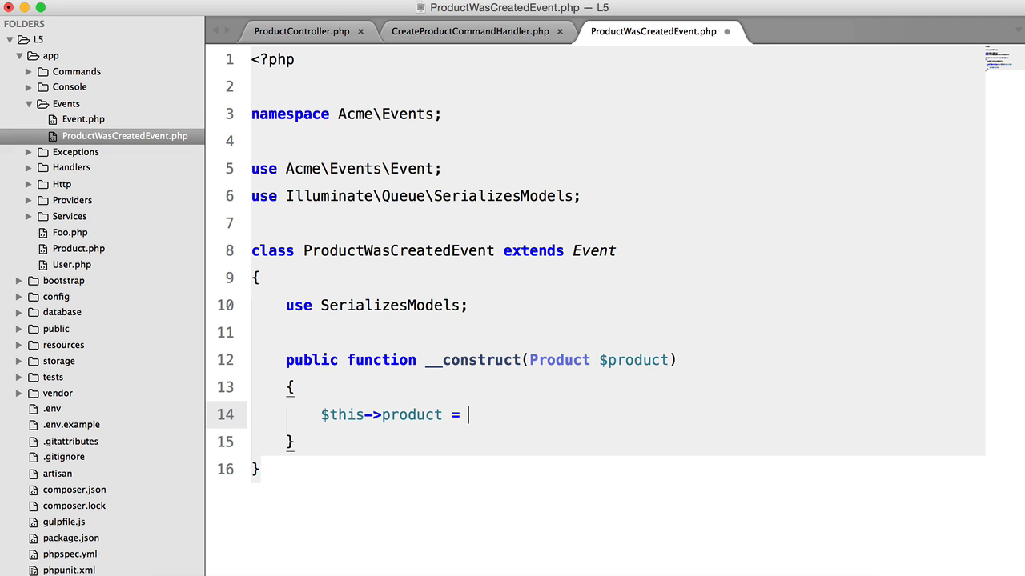
{"action": "type", "text": "$product;"}
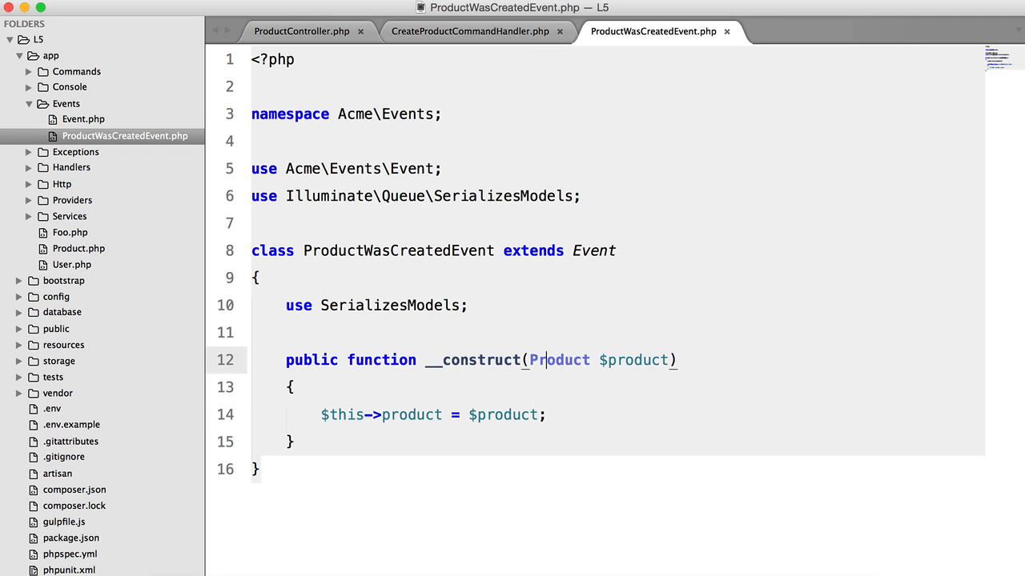
{"action": "type", "text": "public $pro"}
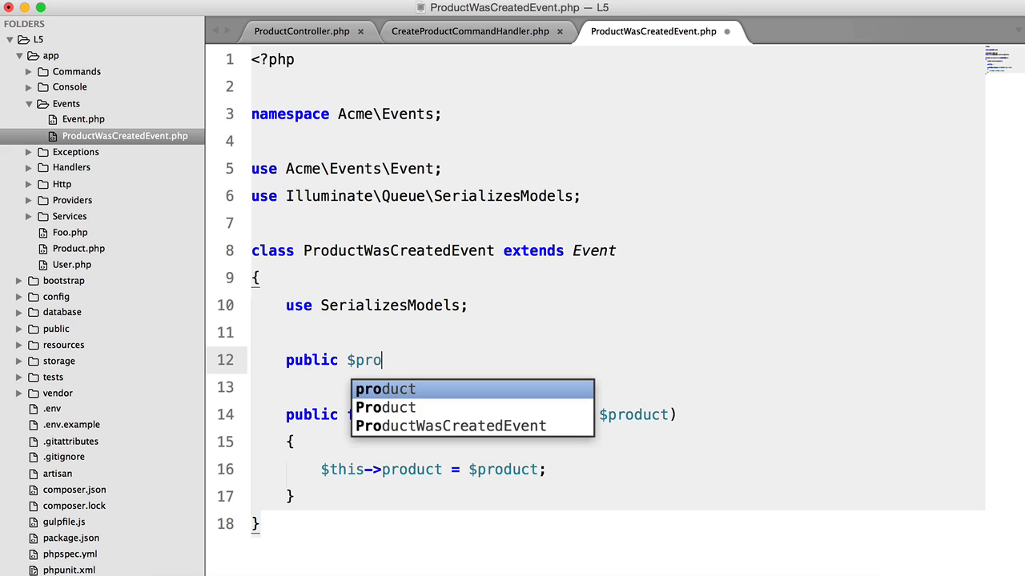
{"action": "key", "text": "Tab"}
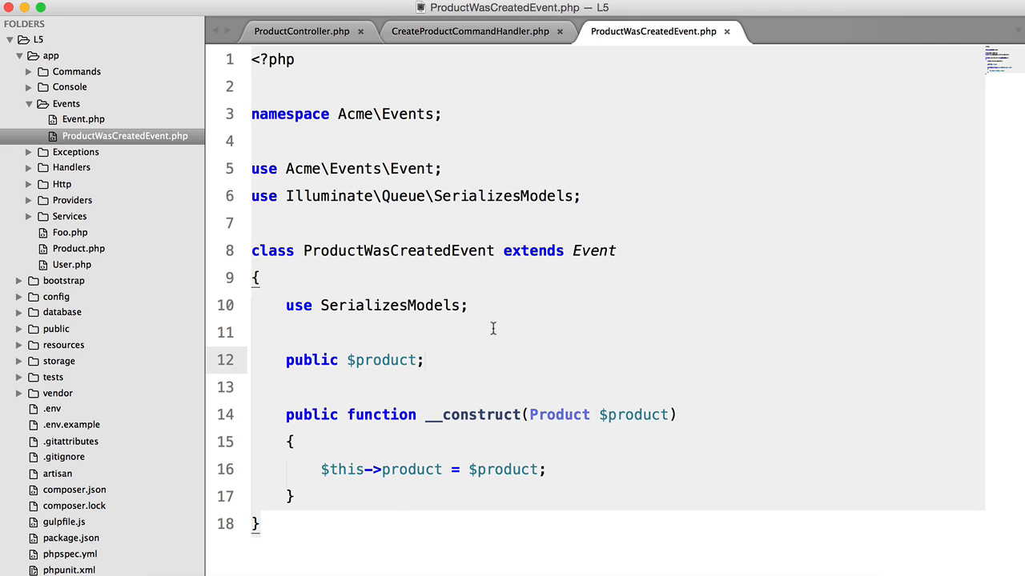
{"action": "left_click", "coordinate": [469, 32]}
{"action": "type", "text": "use Acme\\Events\\ProductWasCreated;"}
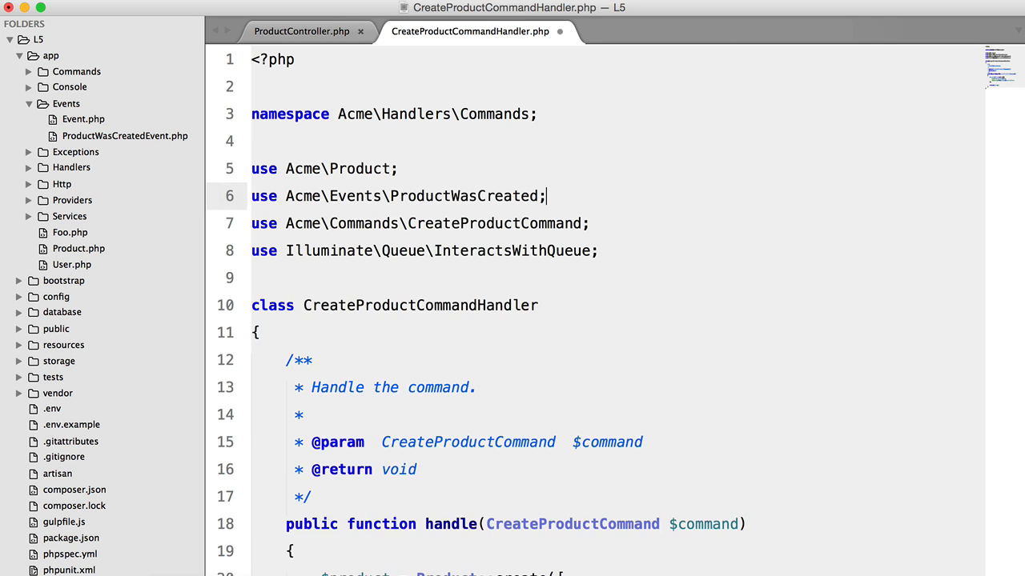
Step: Add $event = new ProductWasCreated(...) after Product::create and import the event
{"action": "scroll", "scroll_direction": "down", "scroll_amount": 3}
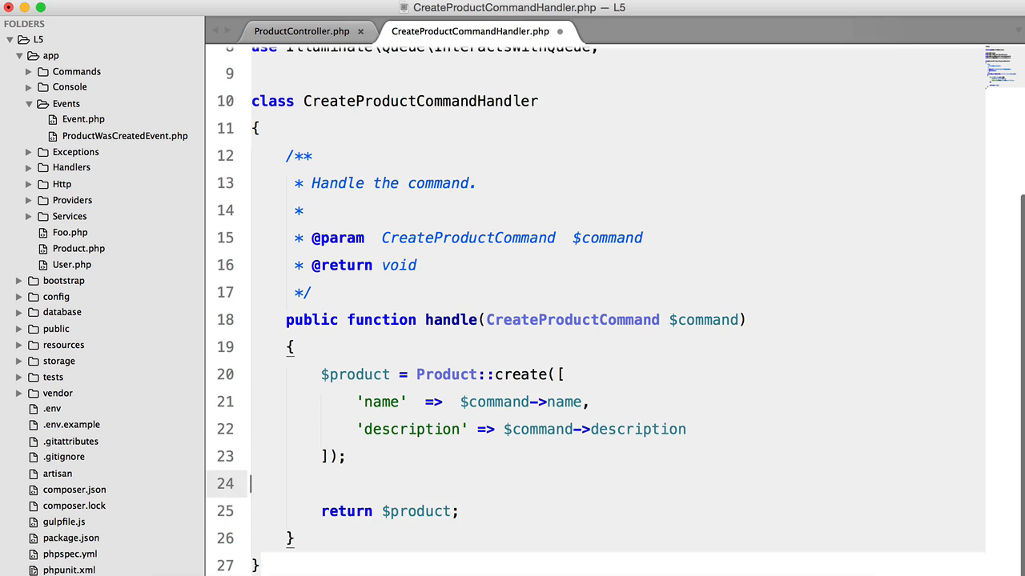
{"action": "type", "text": "$event ="}
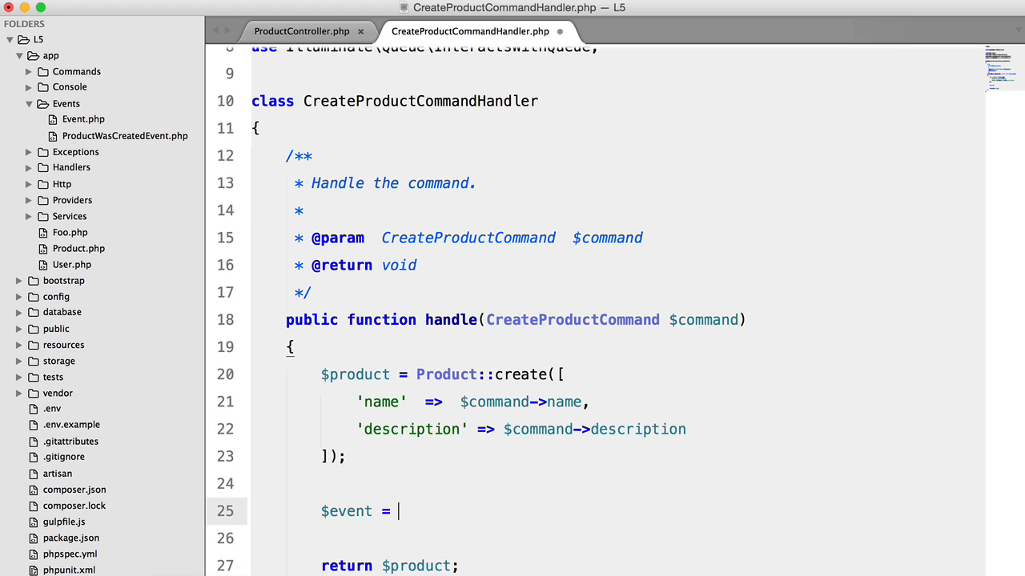
{"action": "type", "text": "new ProductWasCreated($event);"}
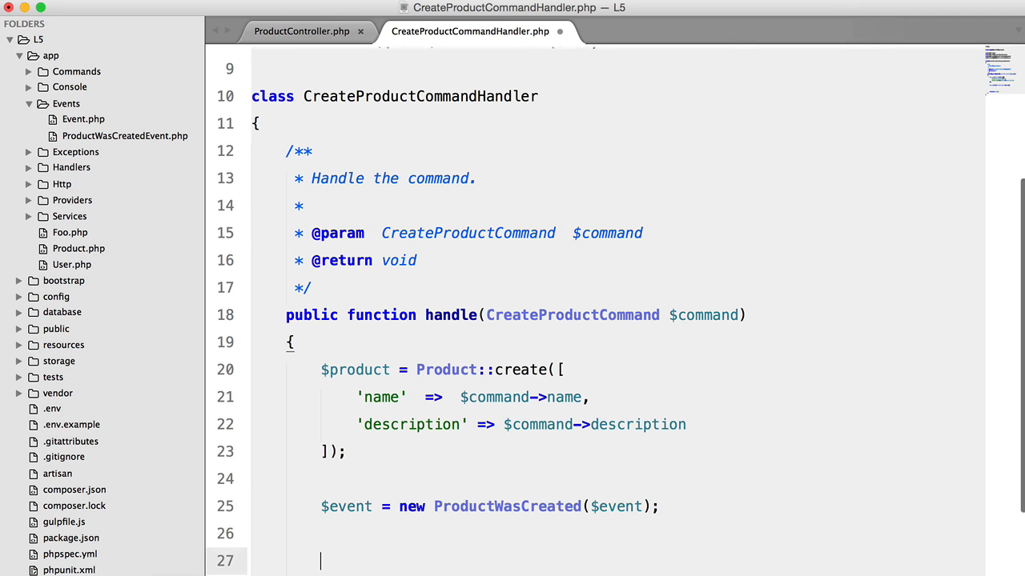
{"action": "type", "text": "Event::"}
{"action": "left_click", "coordinate": [618, 69]}
{"action": "type", "text": "use"}
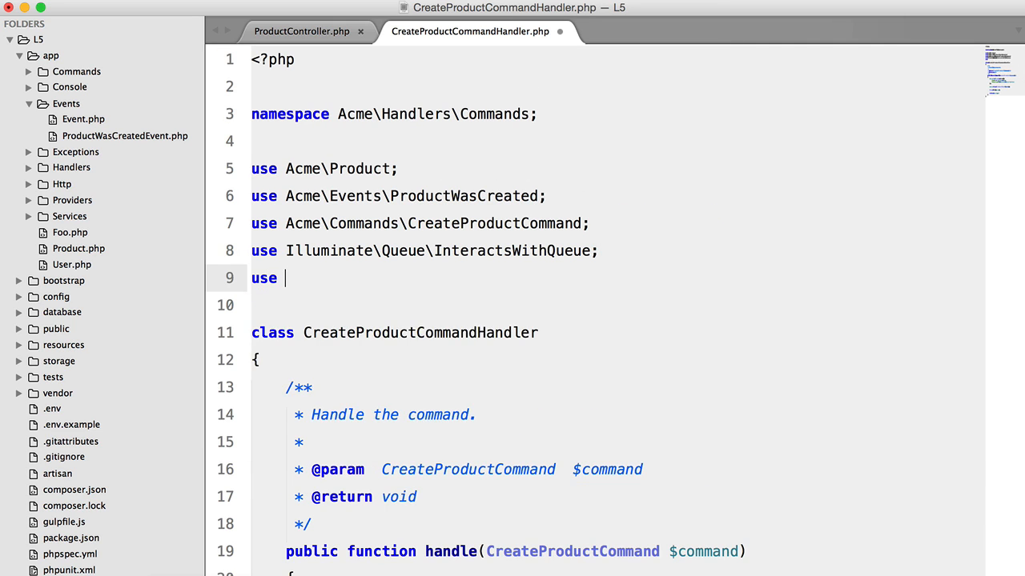
{"action": "type", "text": "Event;"}
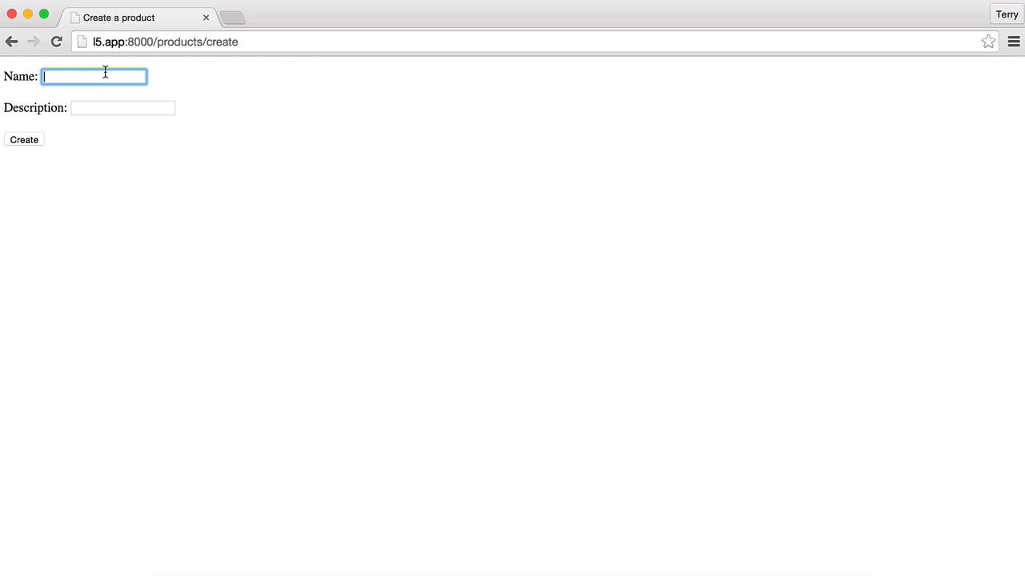
Step: Submit a 'Foobar' product with 'some description', raising the class-not-found error
{"action": "type", "text": "Foobar"}
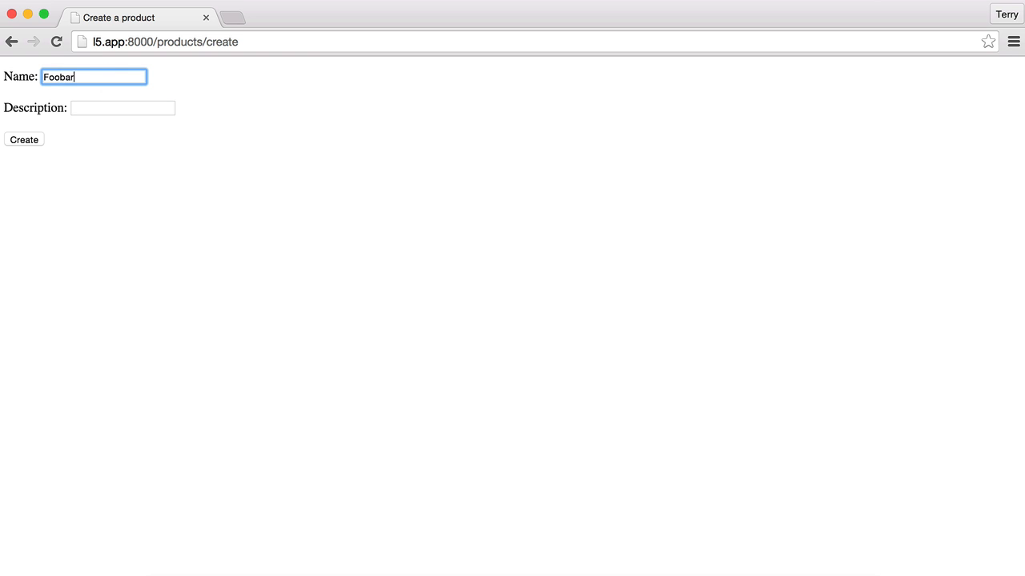
{"action": "type", "text": "some description"}
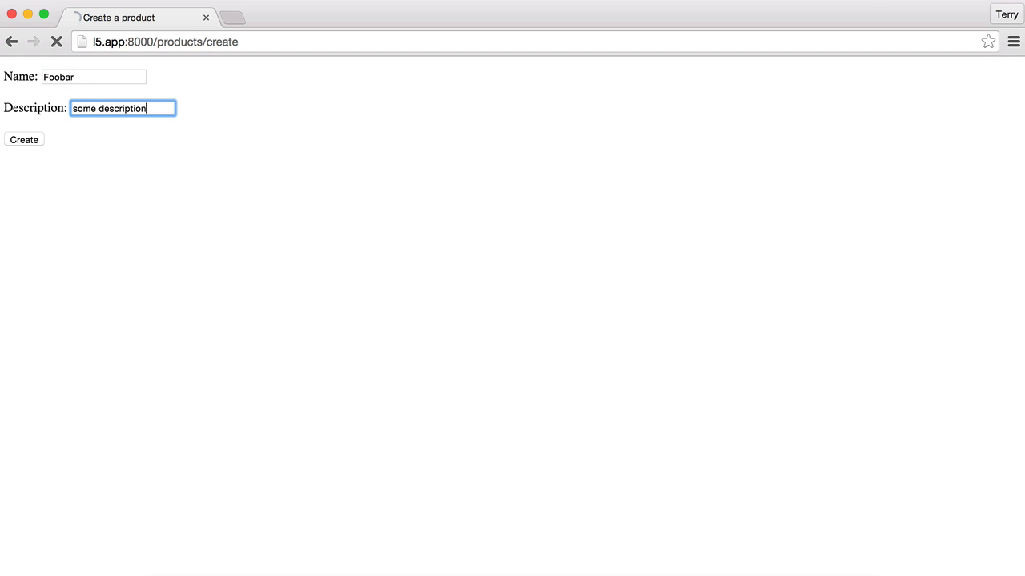
{"action": "left_click", "coordinate": [23, 139]}
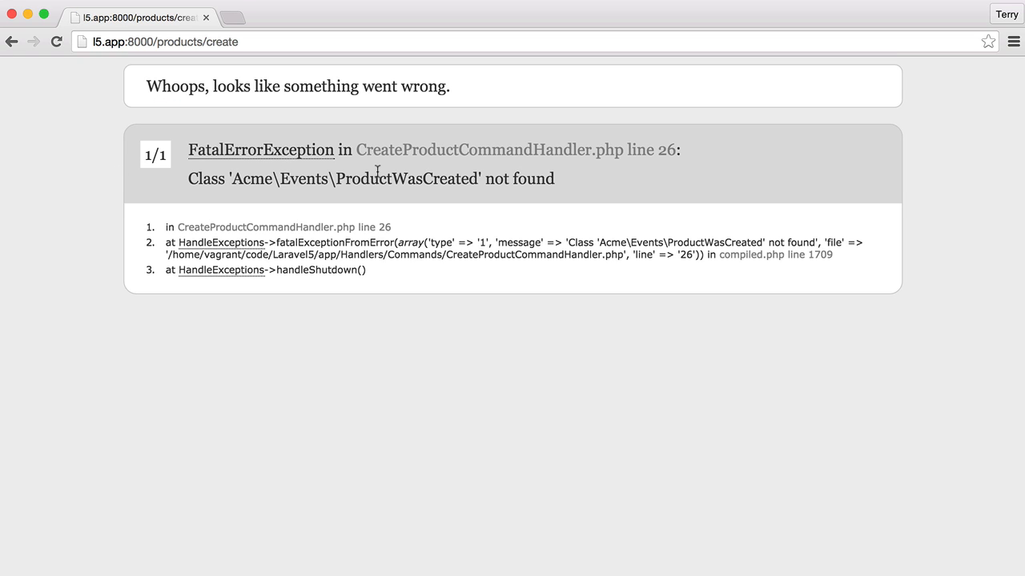
{"action": "mouse_move", "coordinate": [400, 244]}
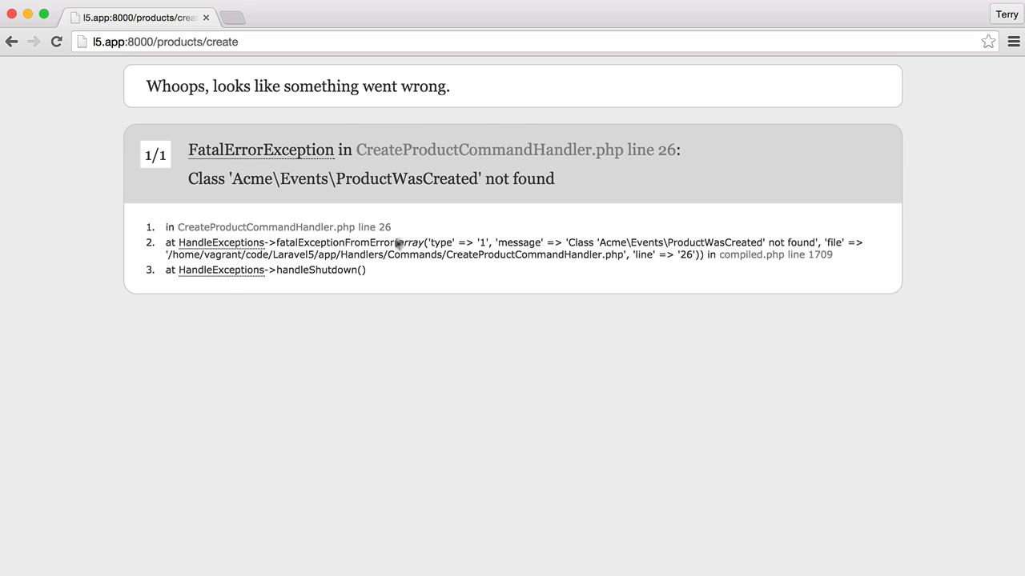
{"action": "mouse_move", "coordinate": [438, 303]}
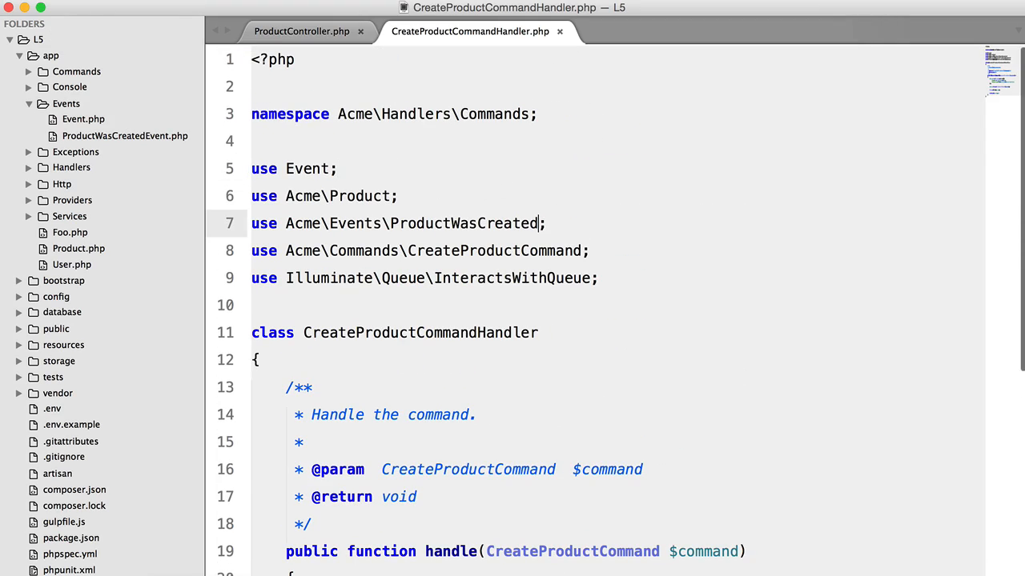
Step: Fix the import to ProductWasCreatedEvent and select the wrong $event constructor argument
{"action": "type", "text": "Event"}
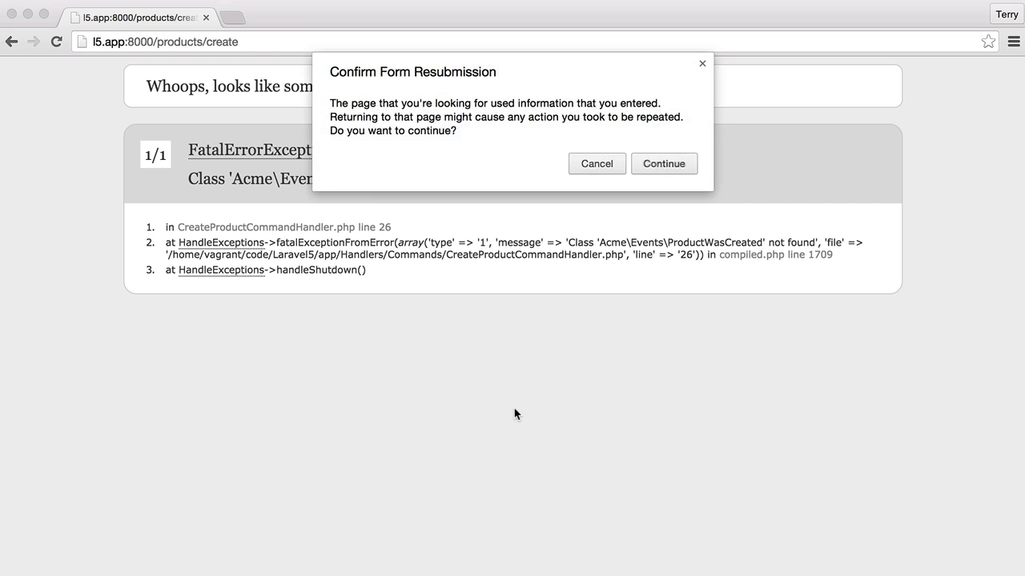
{"action": "left_click", "coordinate": [596, 164]}
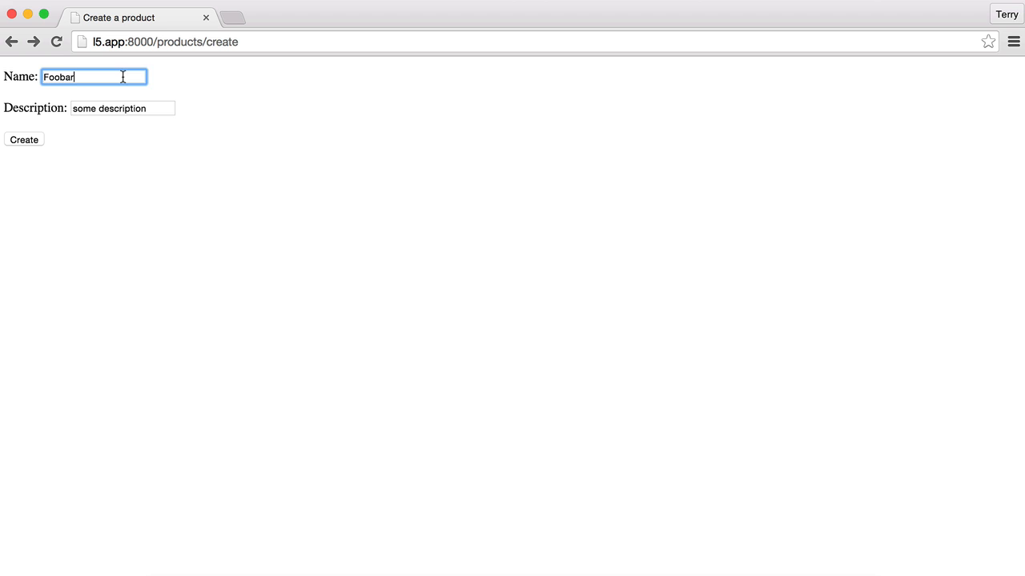
{"action": "left_click", "coordinate": [23, 140]}
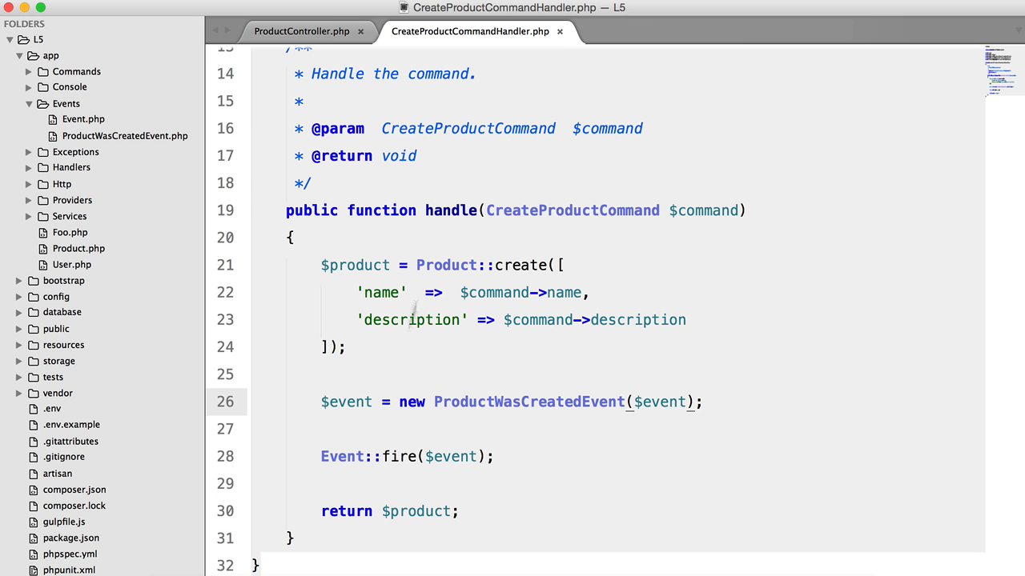
{"action": "double_click", "coordinate": [662, 402]}
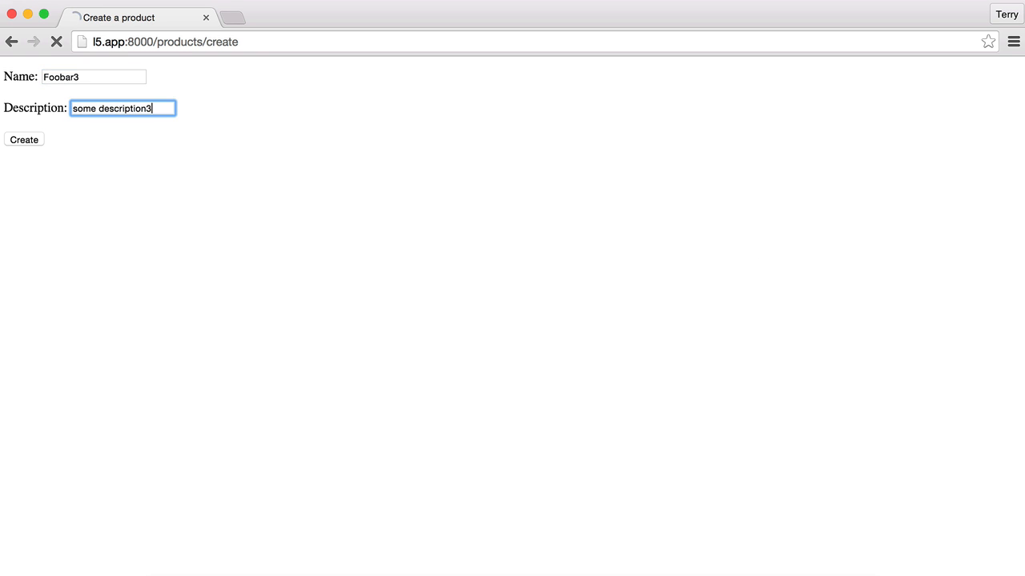
Step: Pass $product into the event and resubmit the Foobar4 product to test the fix
{"action": "left_click", "coordinate": [23, 139]}
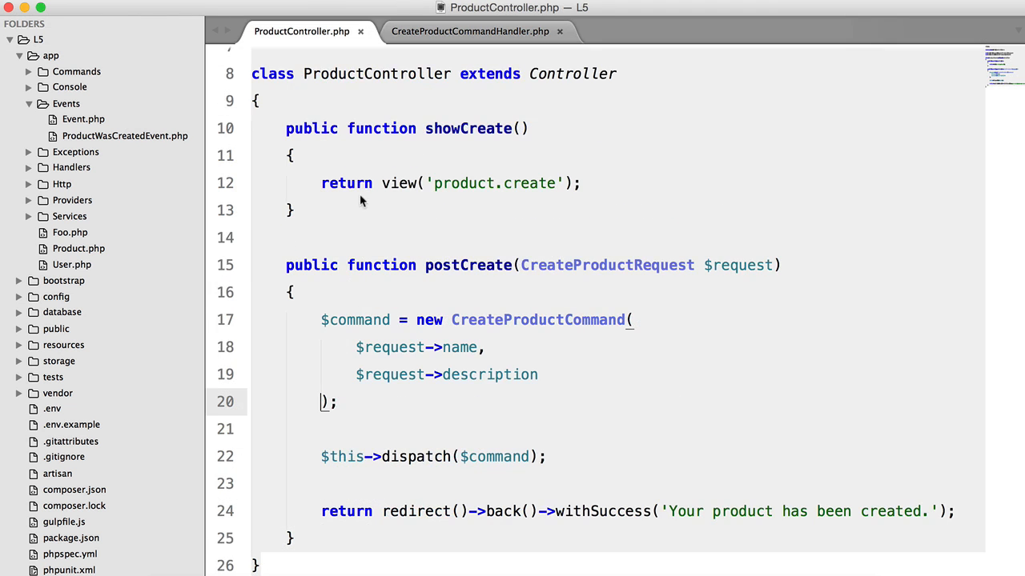
{"action": "left_click", "coordinate": [469, 31]}
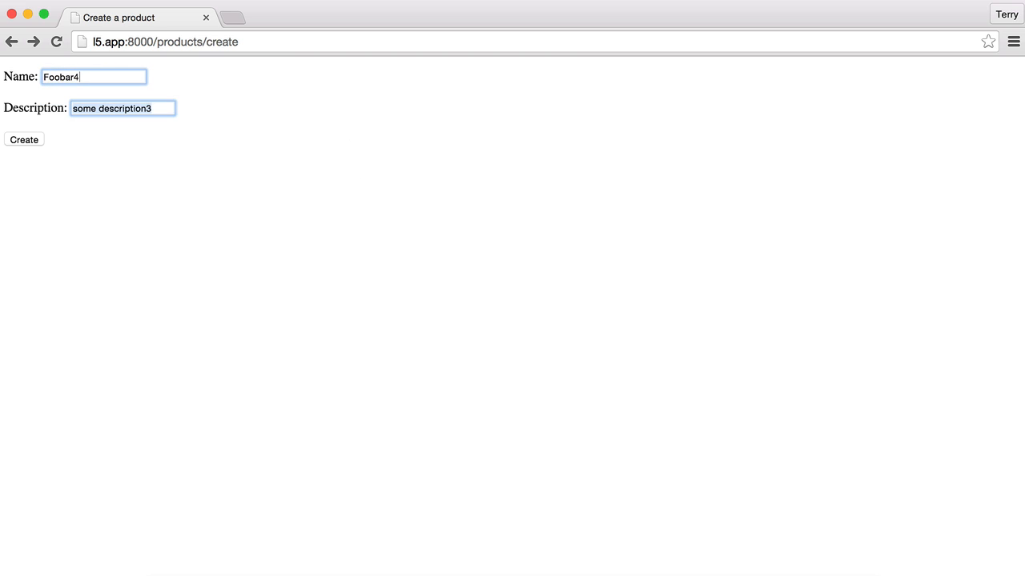
{"action": "left_click", "coordinate": [23, 140]}
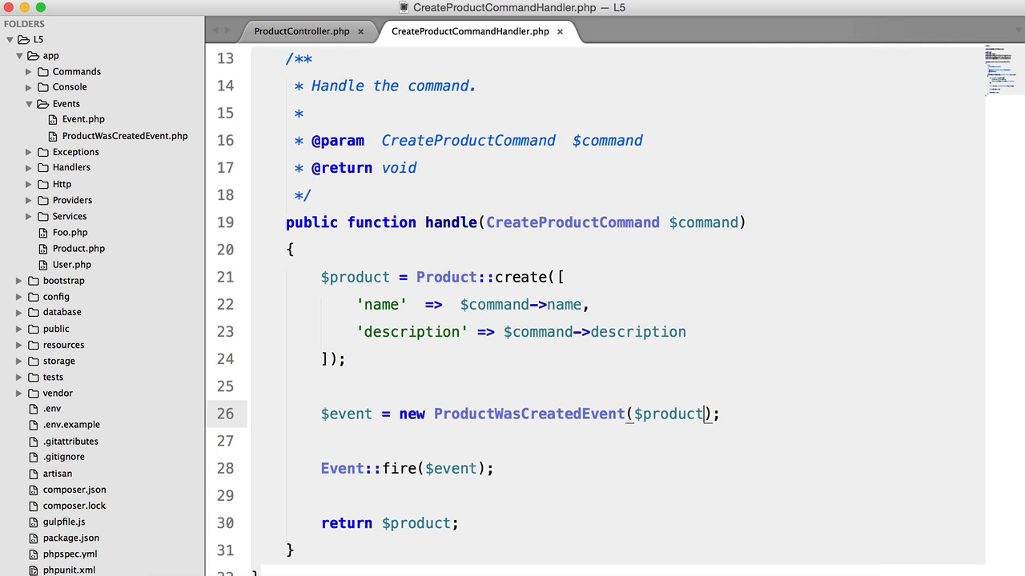
{"action": "mouse_move", "coordinate": [304, 417]}
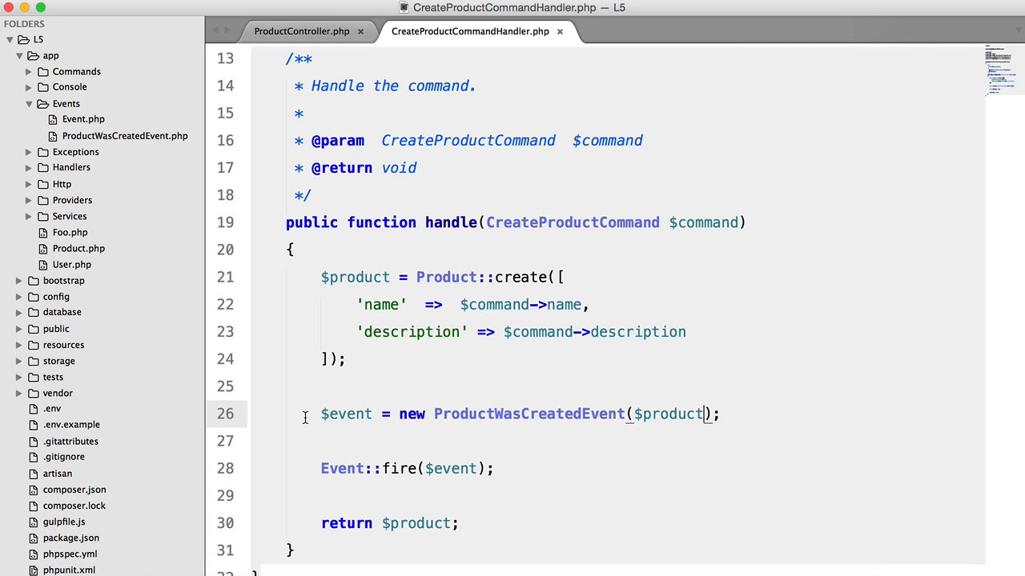
{"action": "mouse_move", "coordinate": [410, 414]}
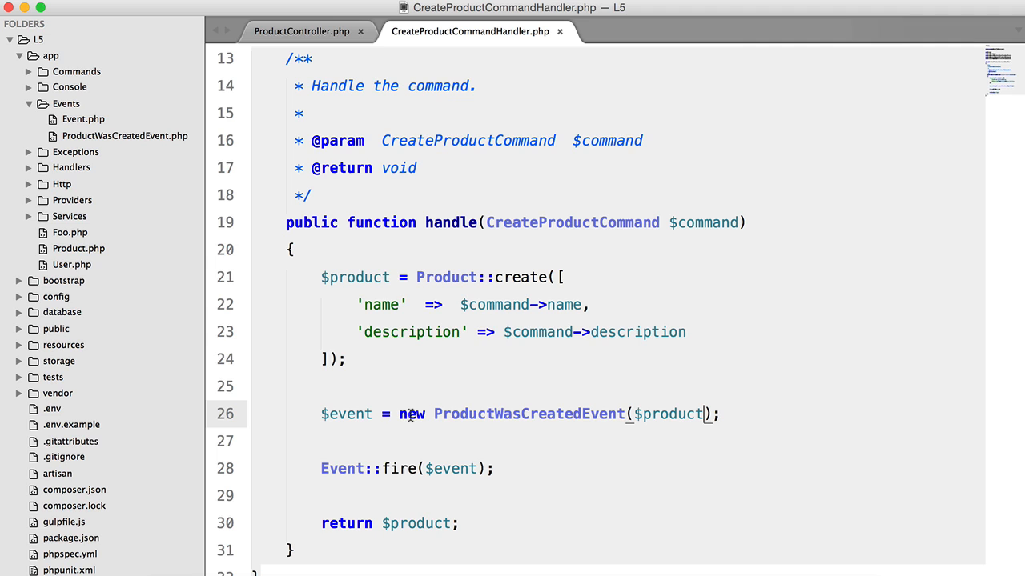
Step: Replace the $event variable with new ProductWasCreatedEvent($product) inline inside Event::fire()
{"action": "left_click_drag", "start_coordinate": [400, 414], "coordinate": [720, 414]}
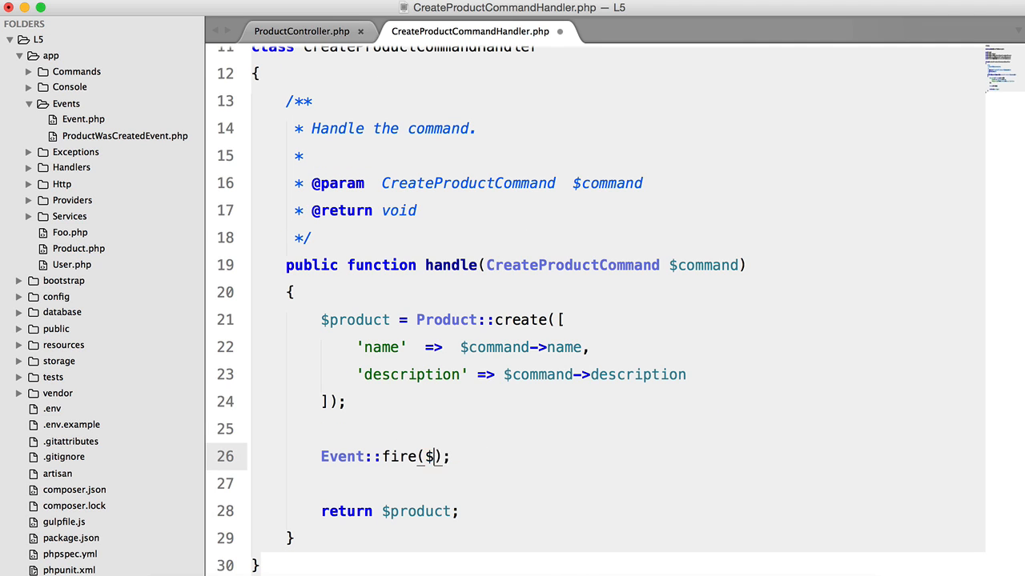
{"action": "type", "text": "new ProductWasCreatedEvent($product);"}
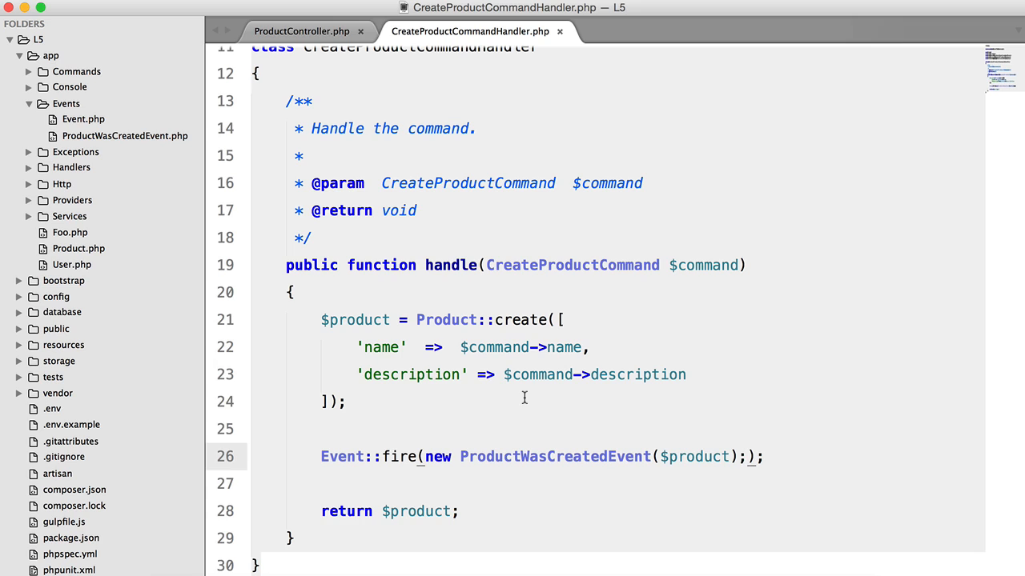
{"action": "mouse_move", "coordinate": [566, 474]}
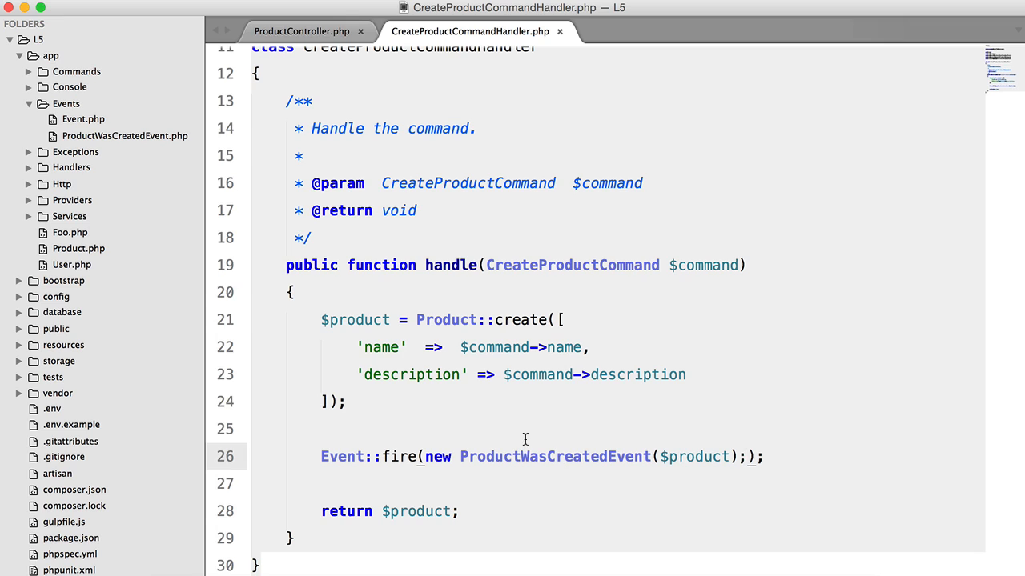
{"action": "mouse_move", "coordinate": [450, 413]}
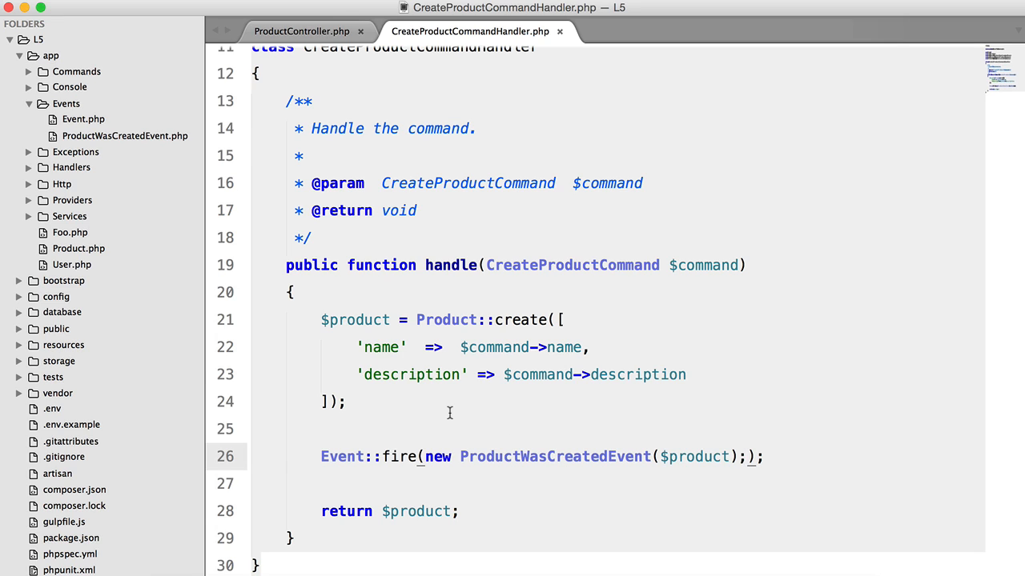
{"action": "mouse_move", "coordinate": [492, 392]}
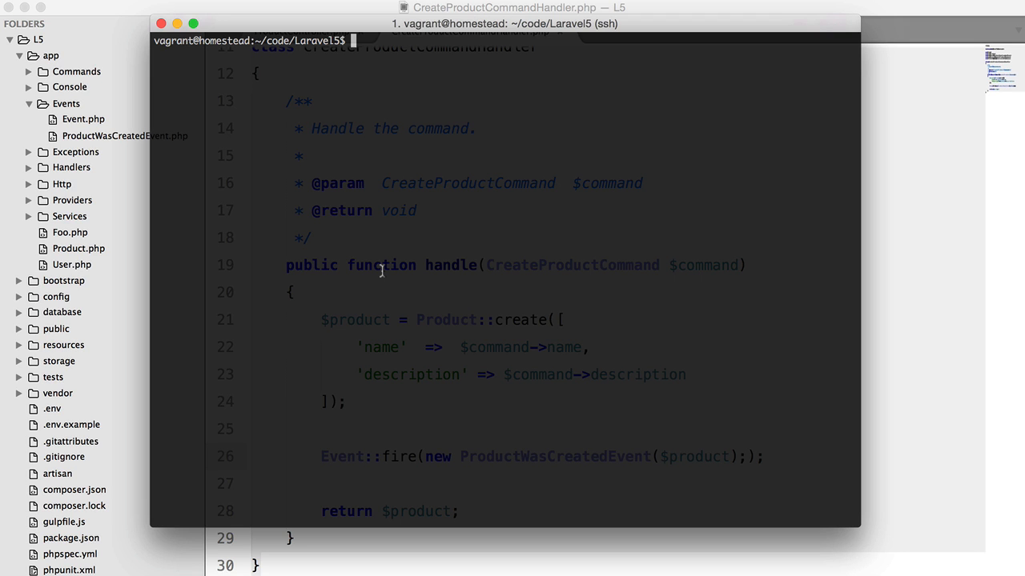
Step: Run php artisan handler:make NotifyUsersOfNewProduct --event="...", checking the event file's name
{"action": "type", "text": "p"}
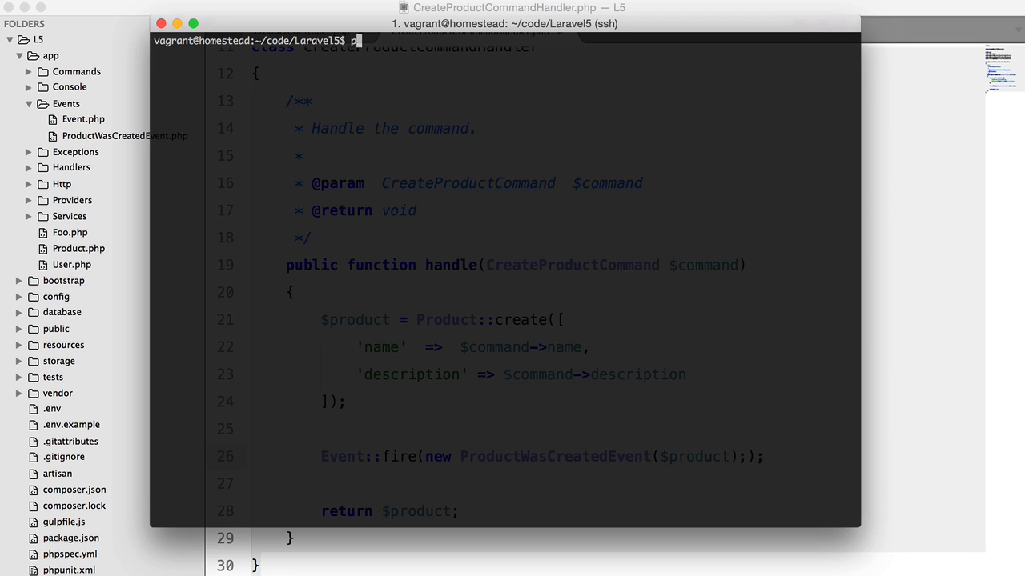
{"action": "type", "text": "hp artisan handler:"}
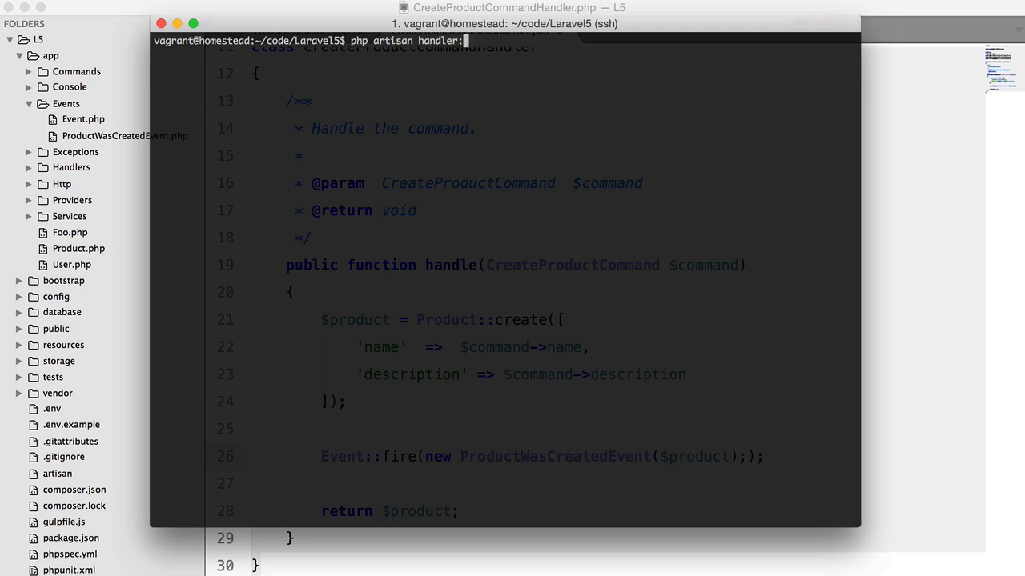
{"action": "type", "text": "make Notif"}
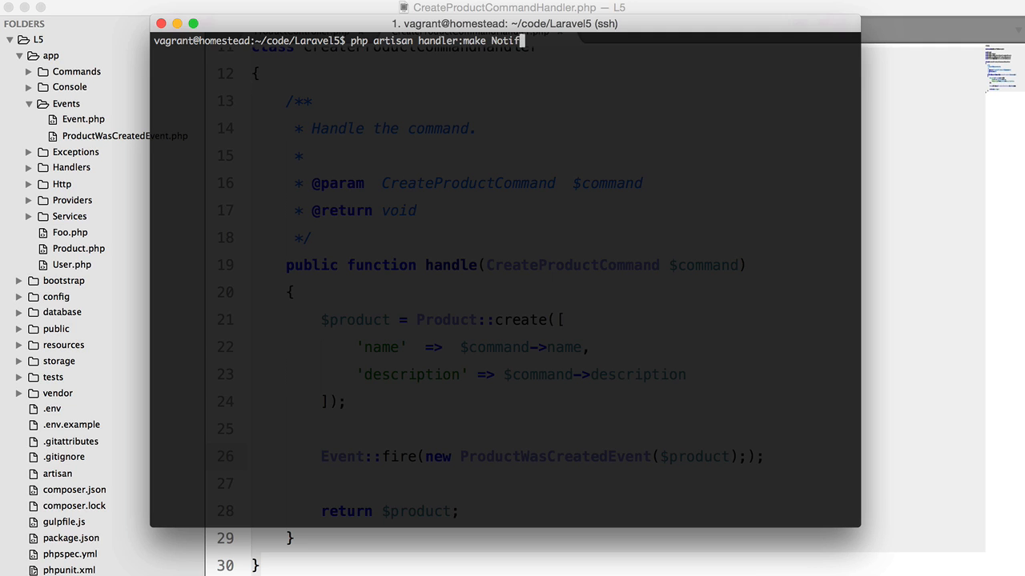
{"action": "type", "text": "yUsersOfNewProduct"}
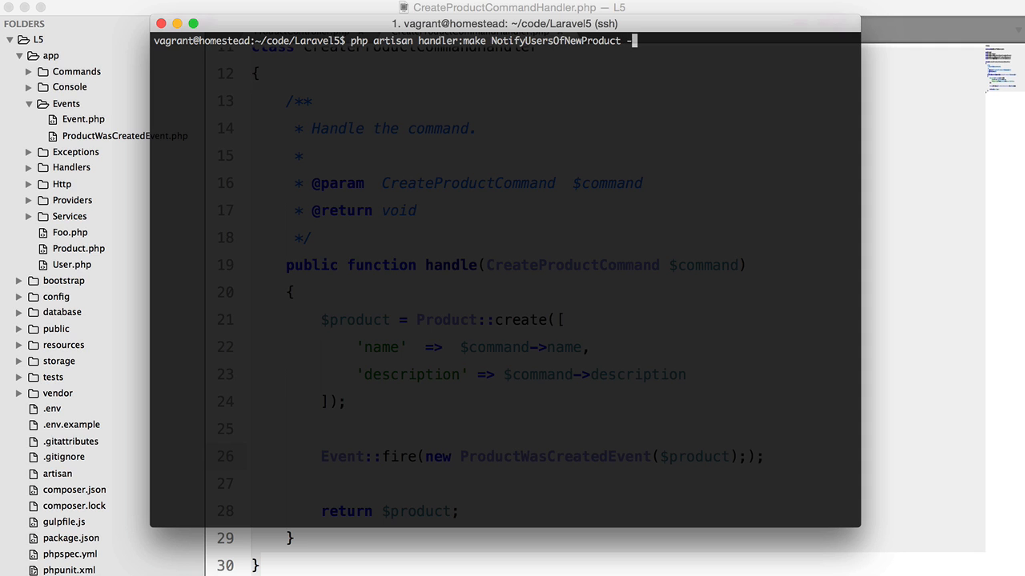
{"action": "type", "text": "--event=\""}
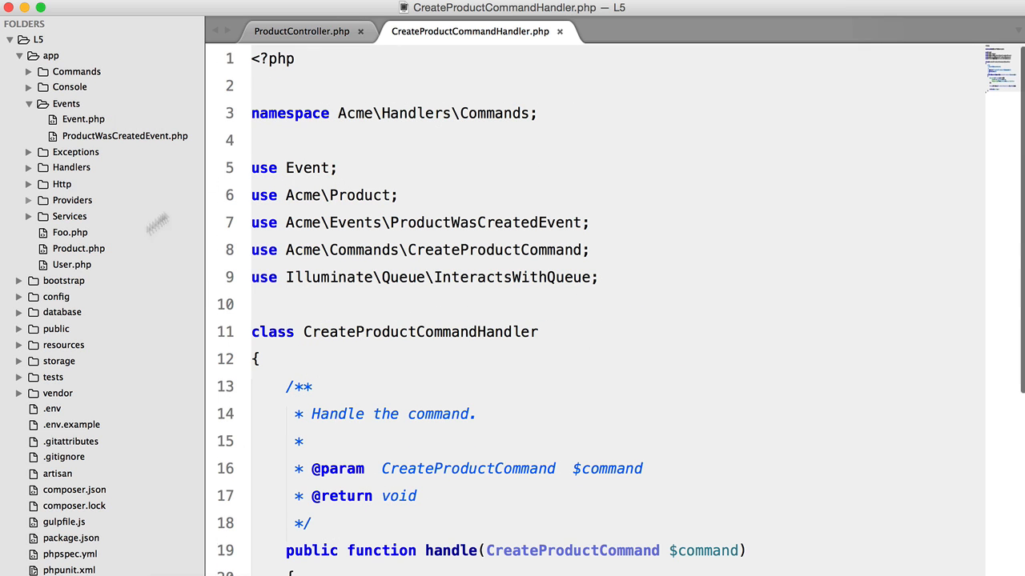
{"action": "left_click", "coordinate": [125, 135]}
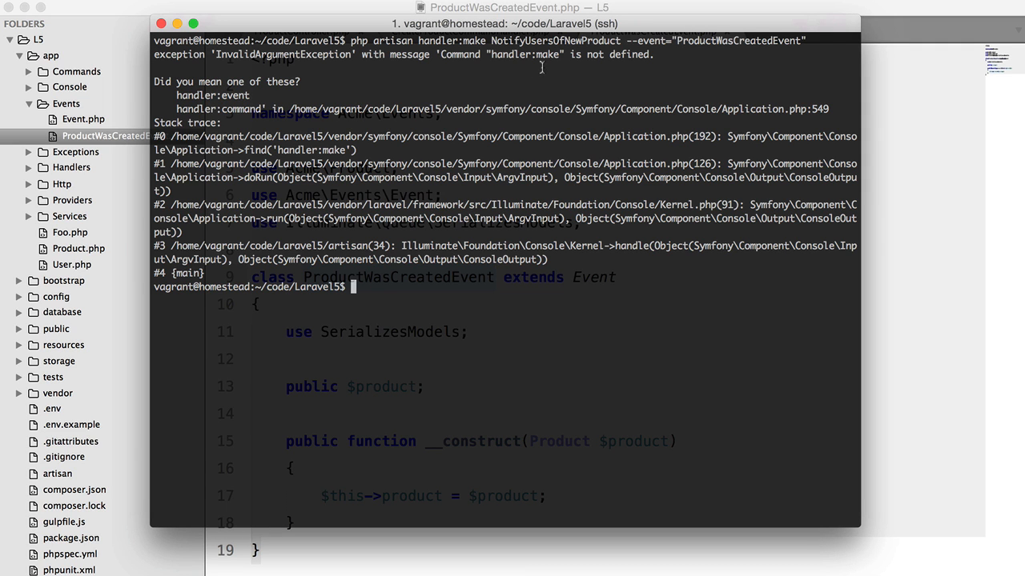
{"action": "mouse_move", "coordinate": [492, 62]}
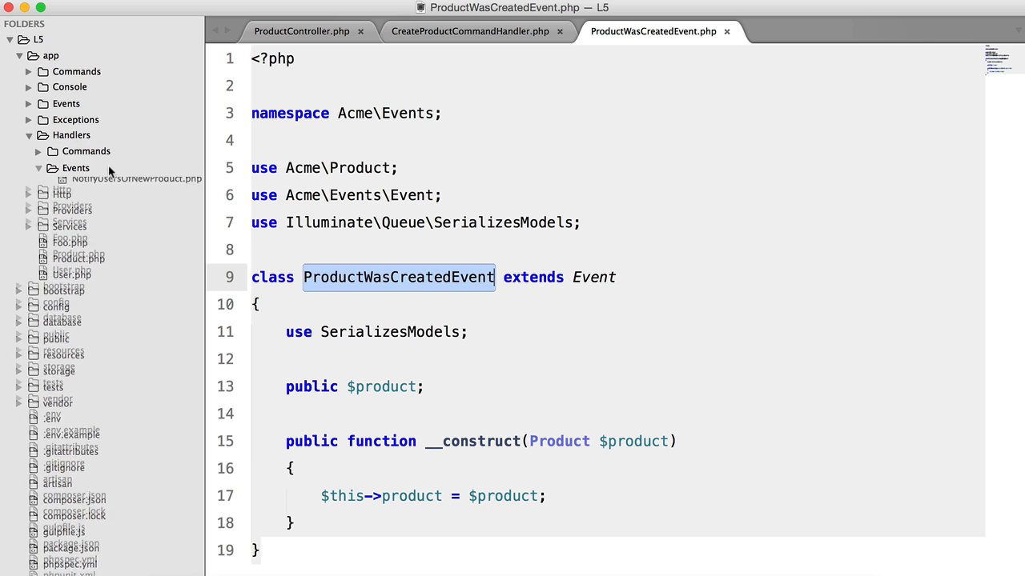
Step: Remove the blank import line and start dd('Users were notified') in handle()
{"action": "left_click", "coordinate": [136, 200]}
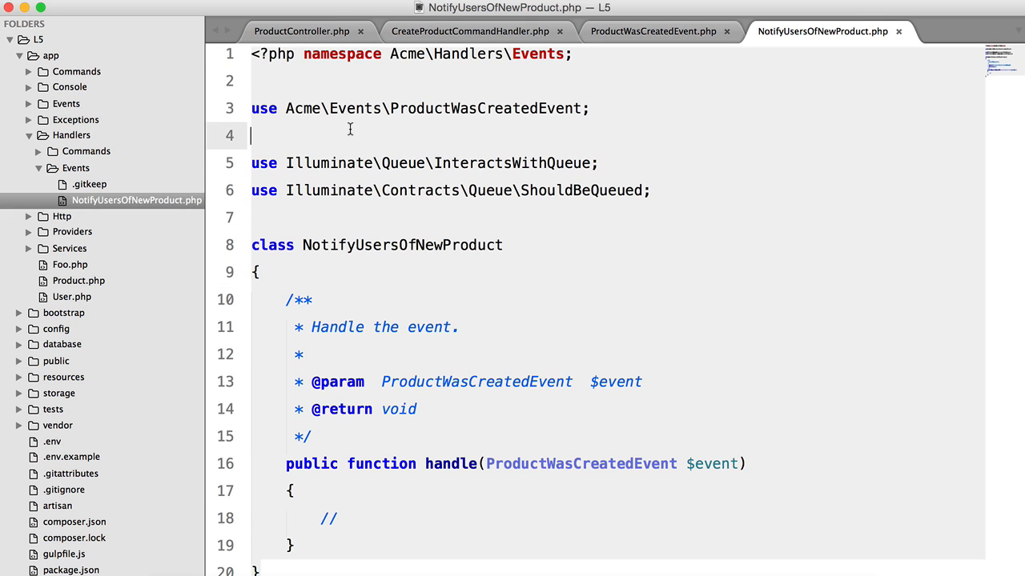
{"action": "key", "text": "Backspace"}
{"action": "type", "text": "dd('');"}
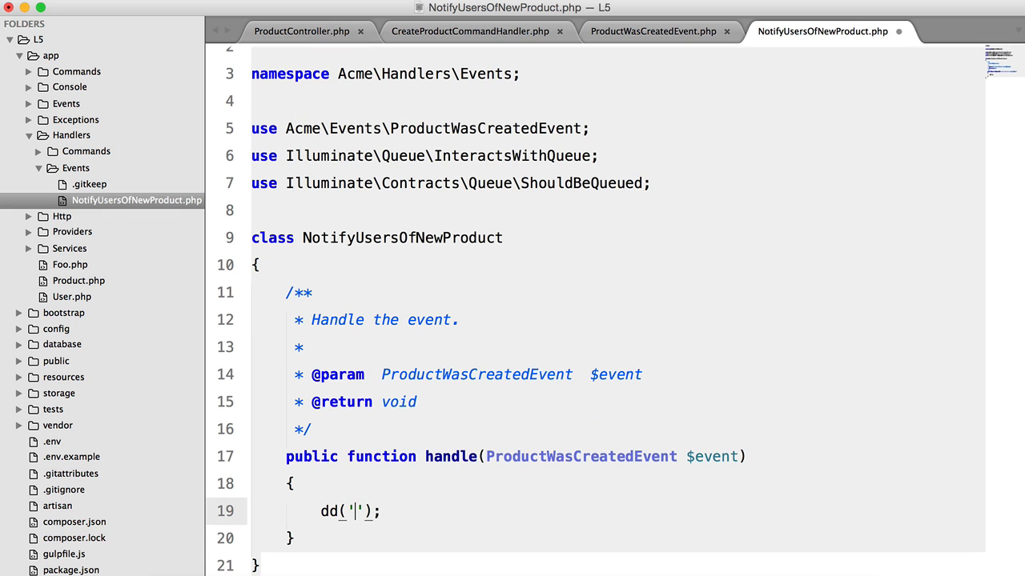
{"action": "type", "text": "Users were not"}
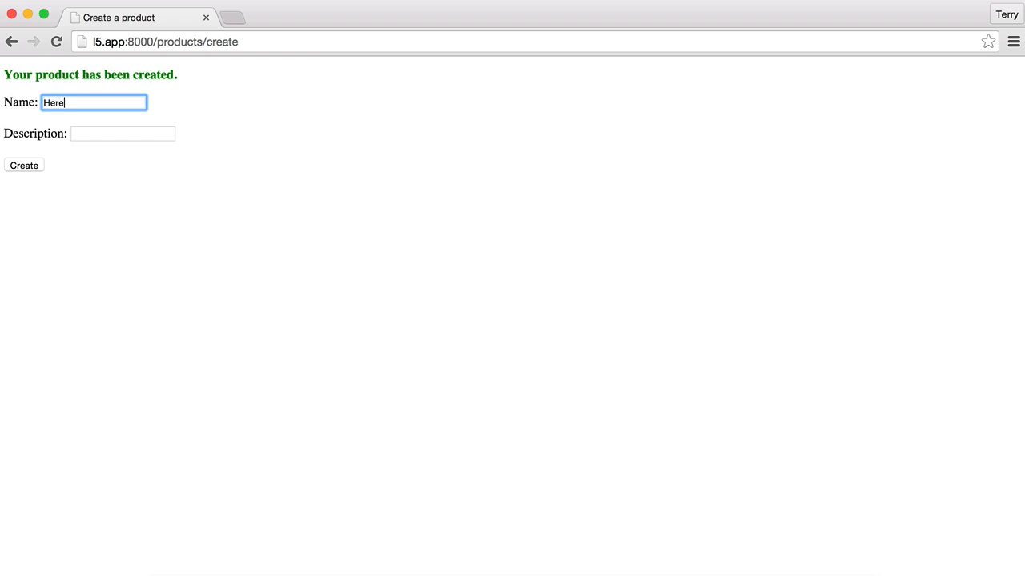
Step: Enter 'new descr' as the description and create the product
{"action": "type", "text": "new descr"}
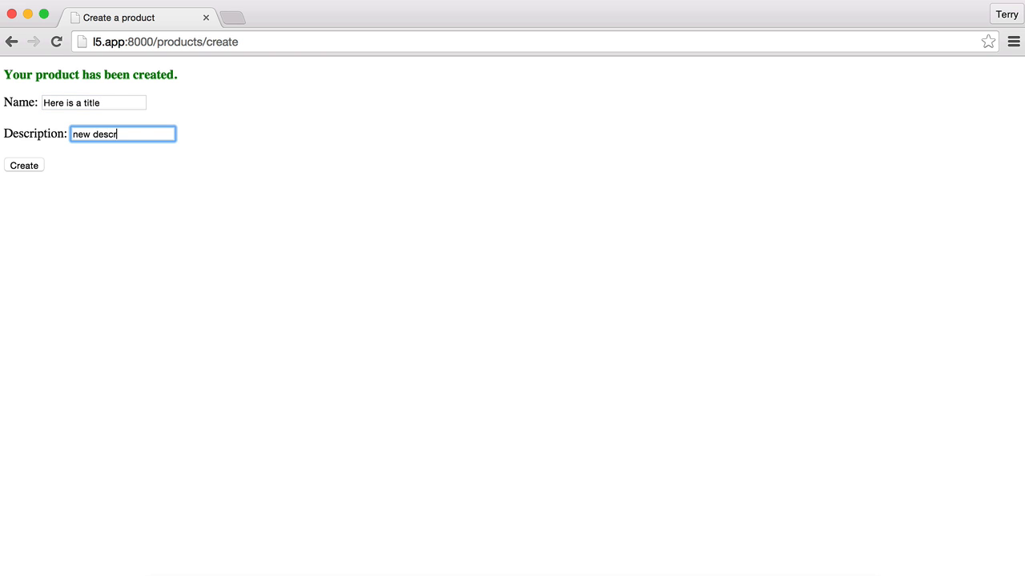
{"action": "left_click", "coordinate": [24, 165]}
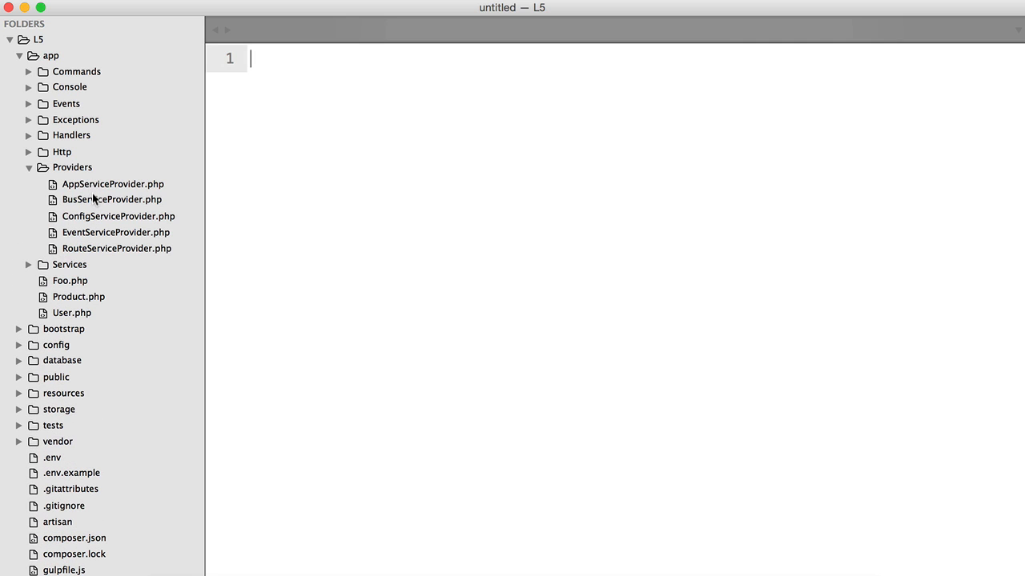
{"action": "mouse_move", "coordinate": [97, 235]}
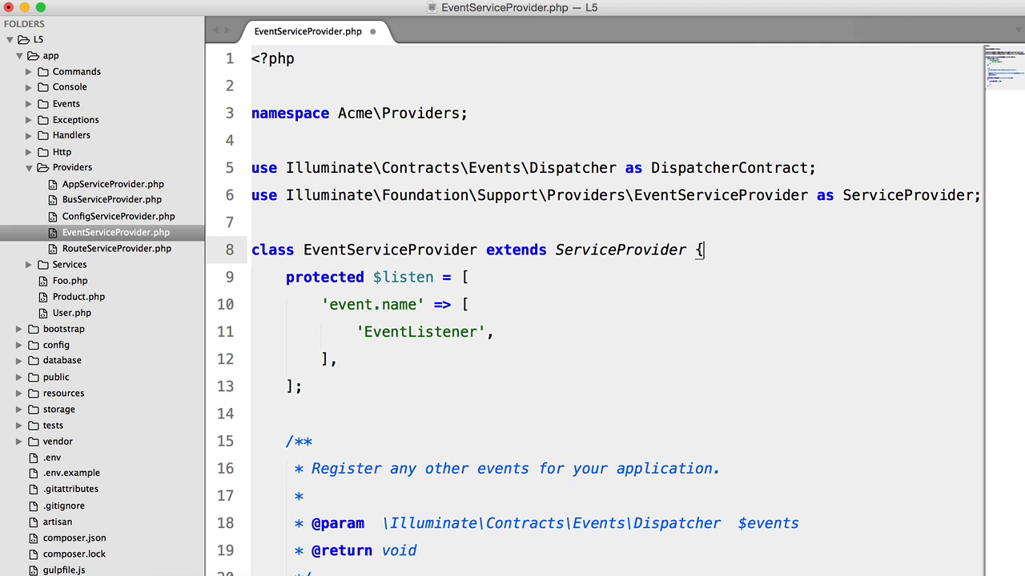
Step: Delete the 'event.name' placeholder key from the listen array and save the provider
{"action": "scroll", "scroll_direction": "down", "scroll_amount": 3}
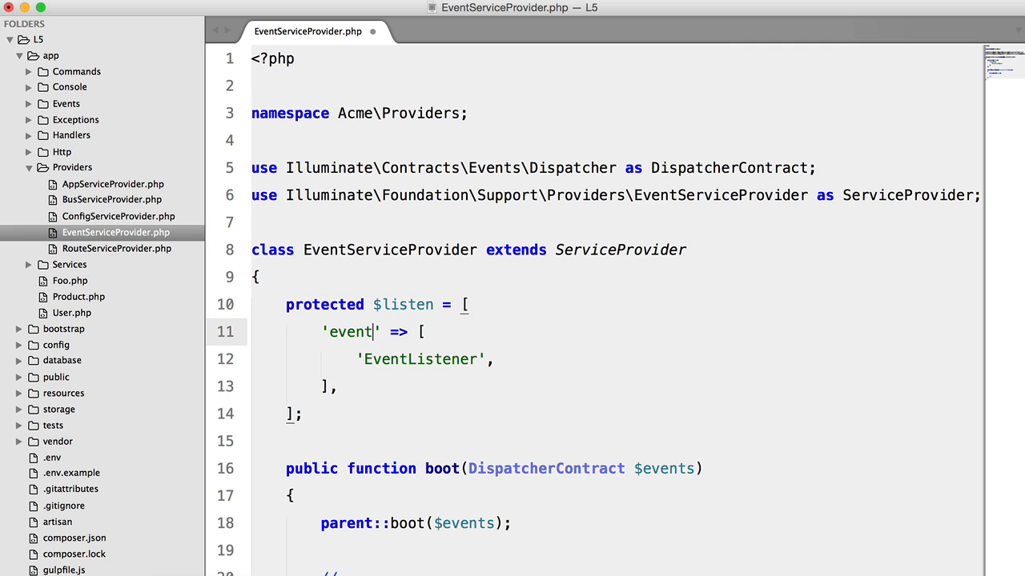
{"action": "key", "text": "Backspace"}
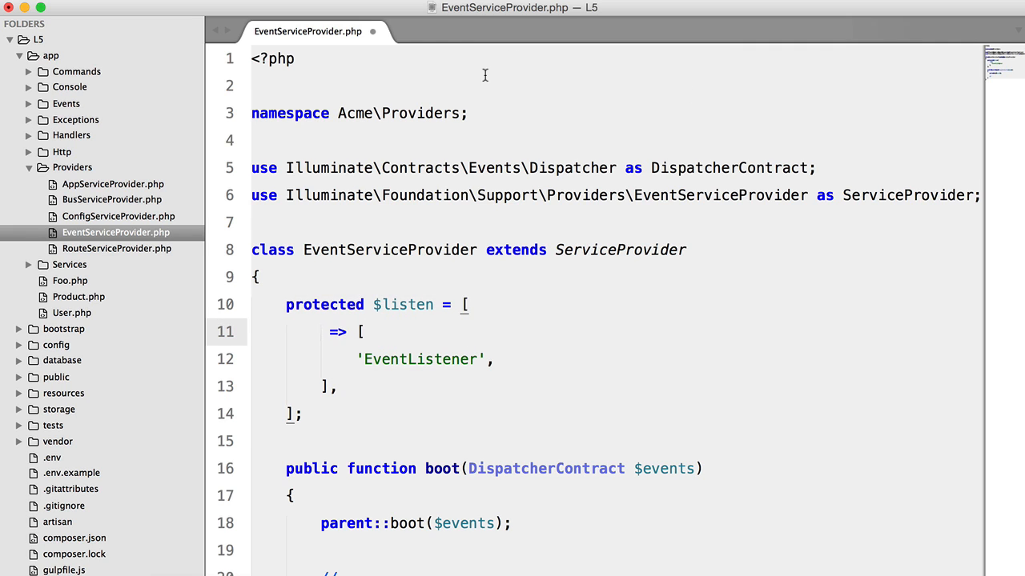
{"action": "type", "text": "awdawdaw'"}
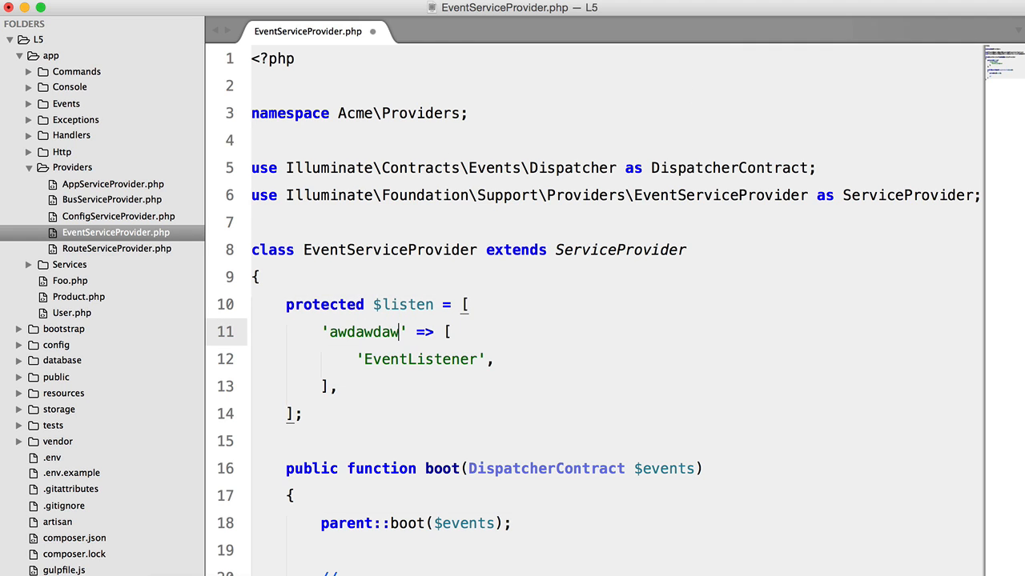
{"action": "key", "text": "Backspace"}
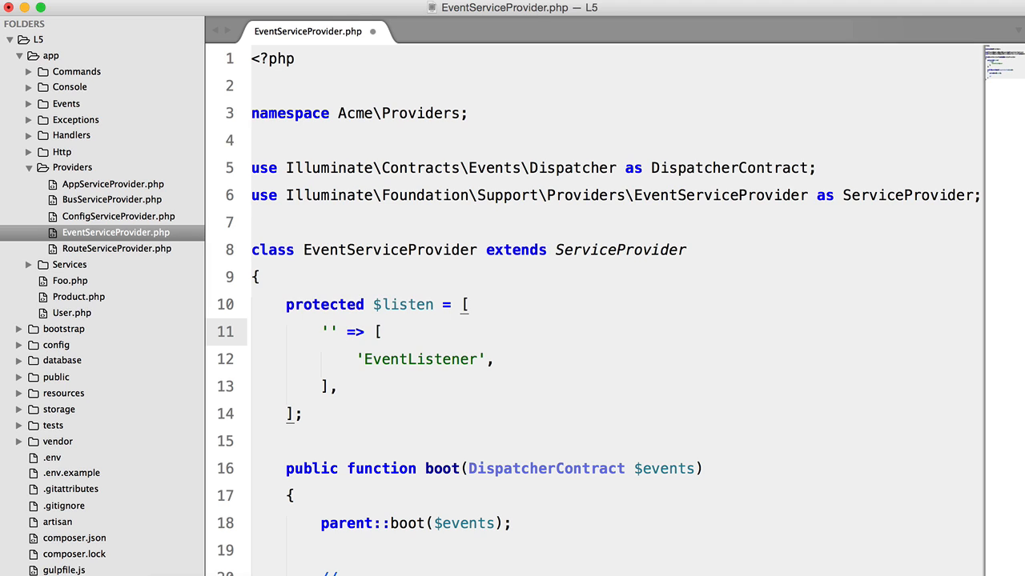
{"action": "key", "text": "Backspace"}
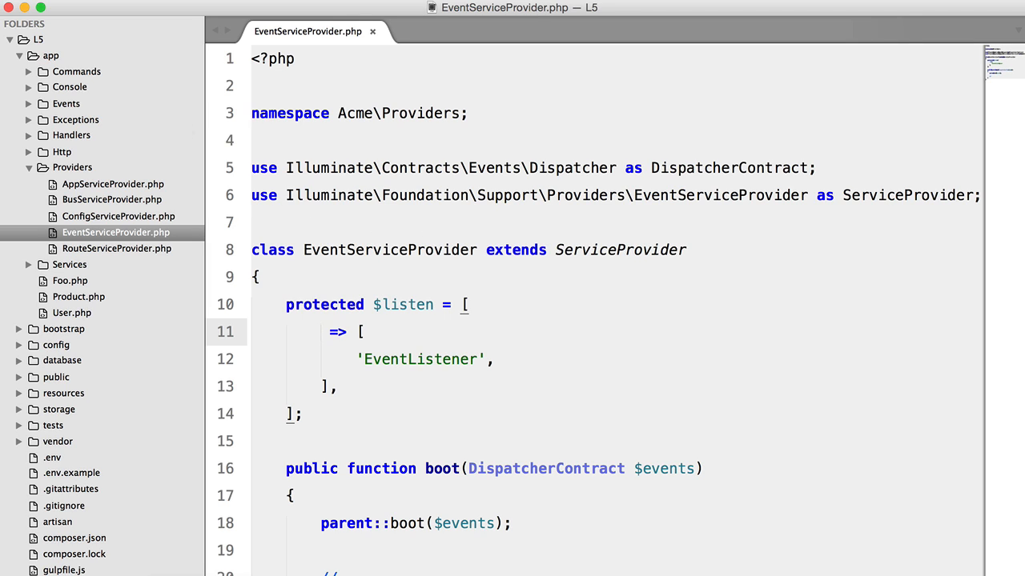
{"action": "mouse_move", "coordinate": [362, 304]}
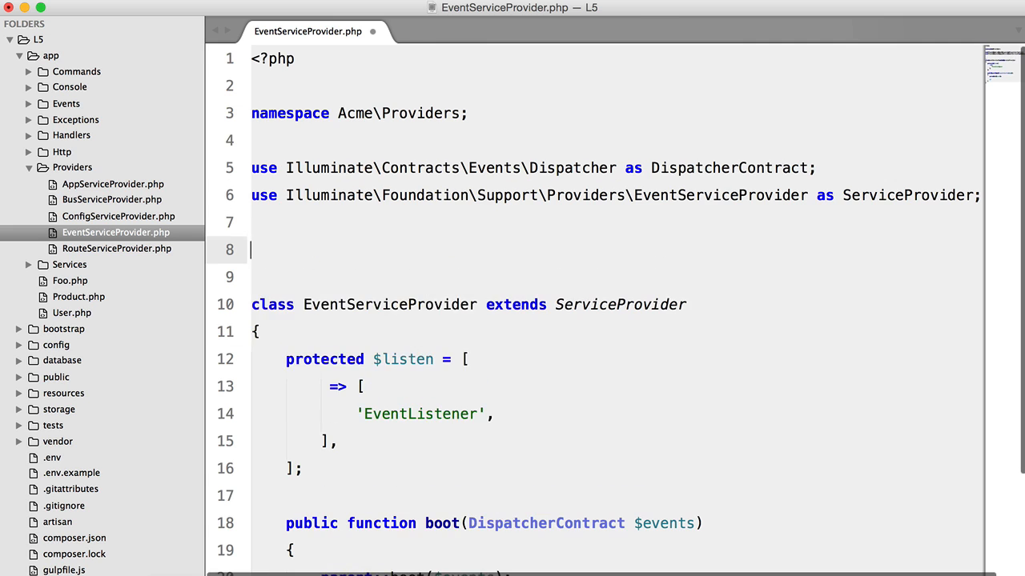
Step: Add use statements for Acme\Events\ProductWasCreated and Acme\Handlers\Events\NotifyUsersOfNewProduct
{"action": "type", "text": "use"}
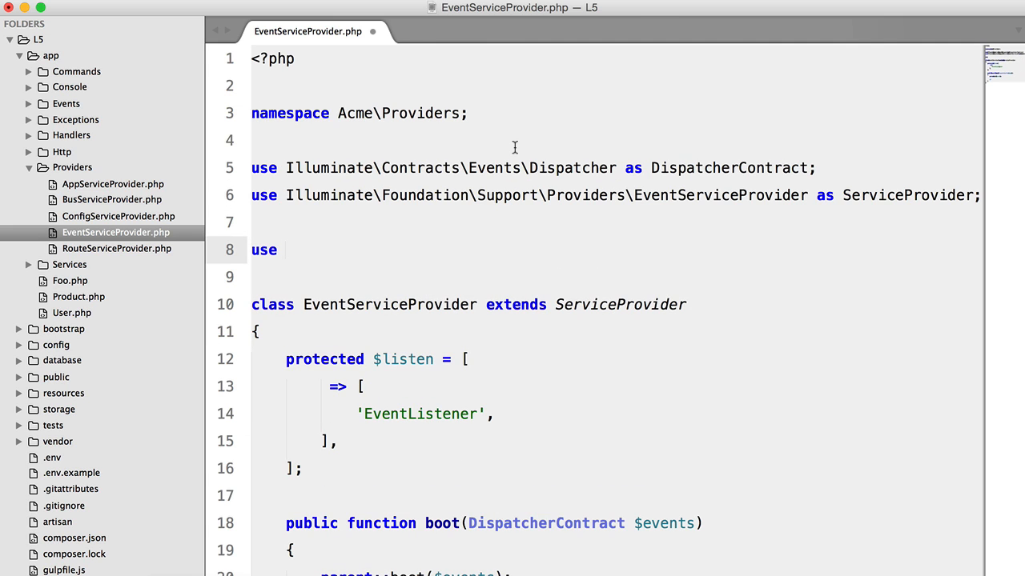
{"action": "type", "text": "Ac"}
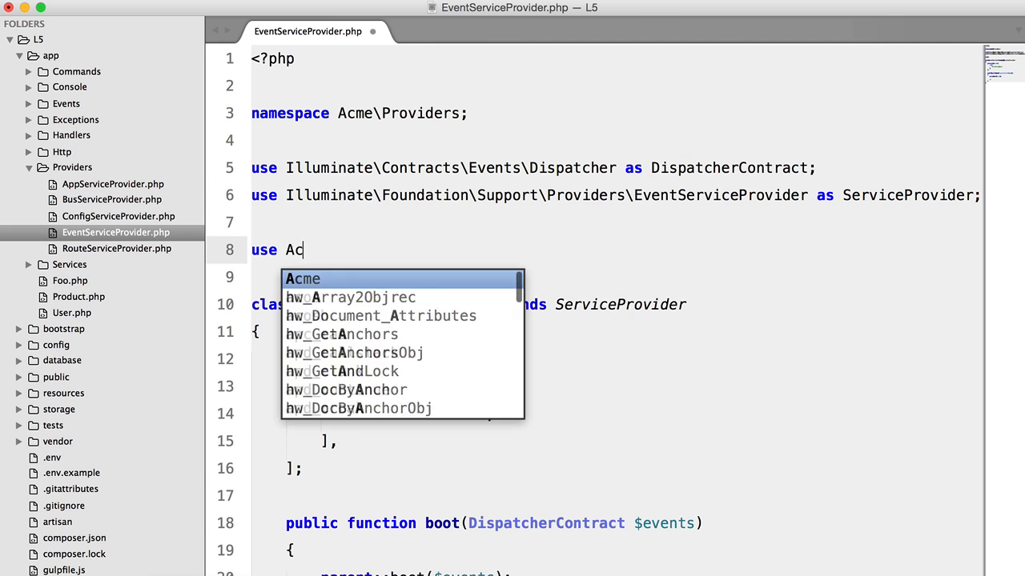
{"action": "type", "text": "me\\Events\\Pro"}
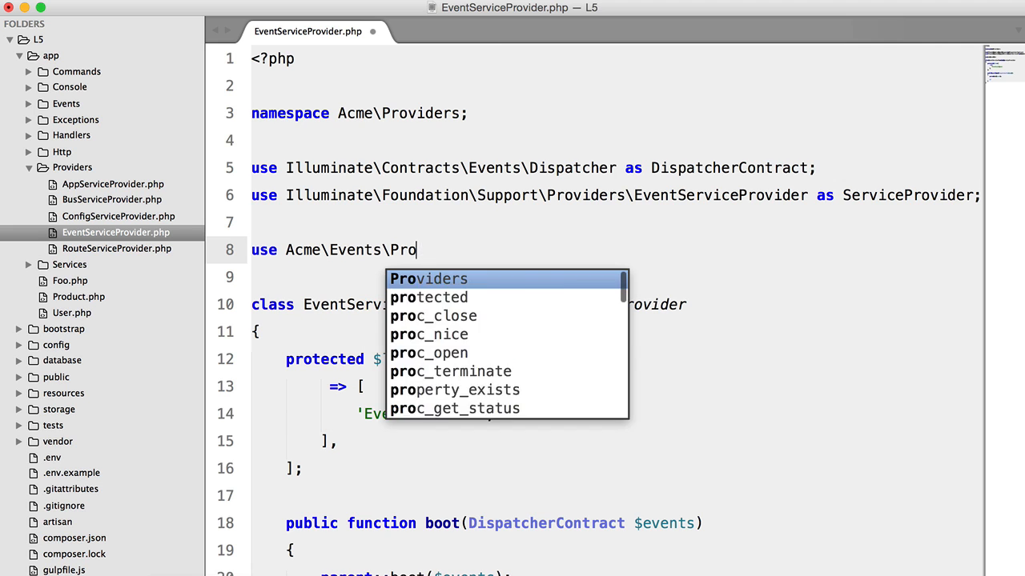
{"action": "type", "text": "ductWasCreated;"}
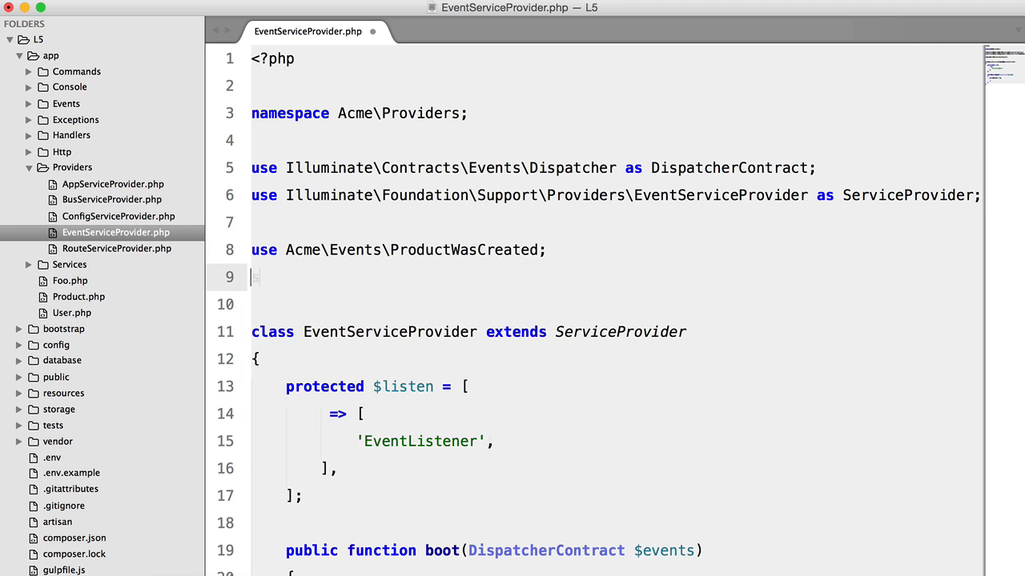
{"action": "type", "text": "use Acme\\"}
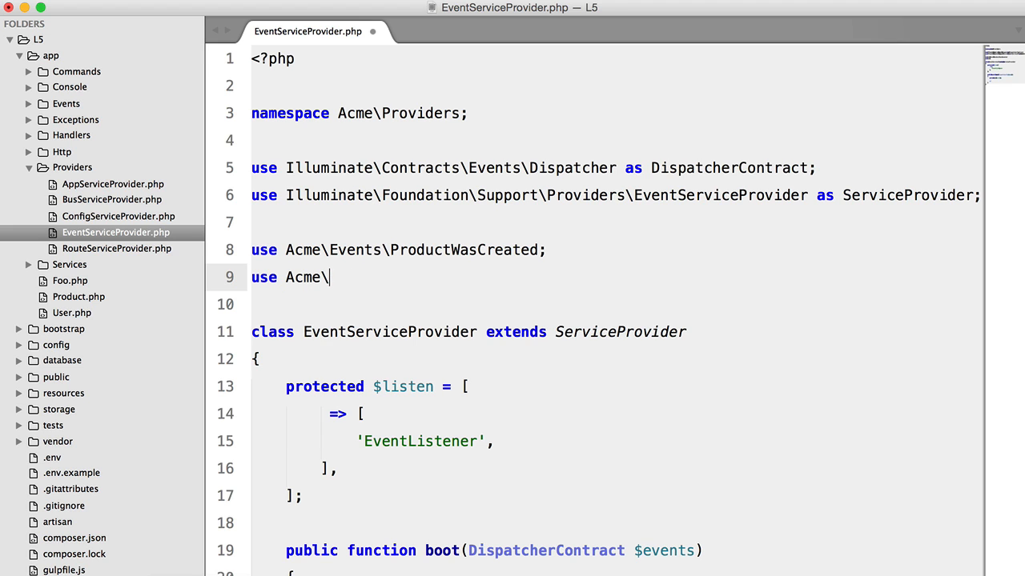
{"action": "type", "text": "Handlers\\Events\\"}
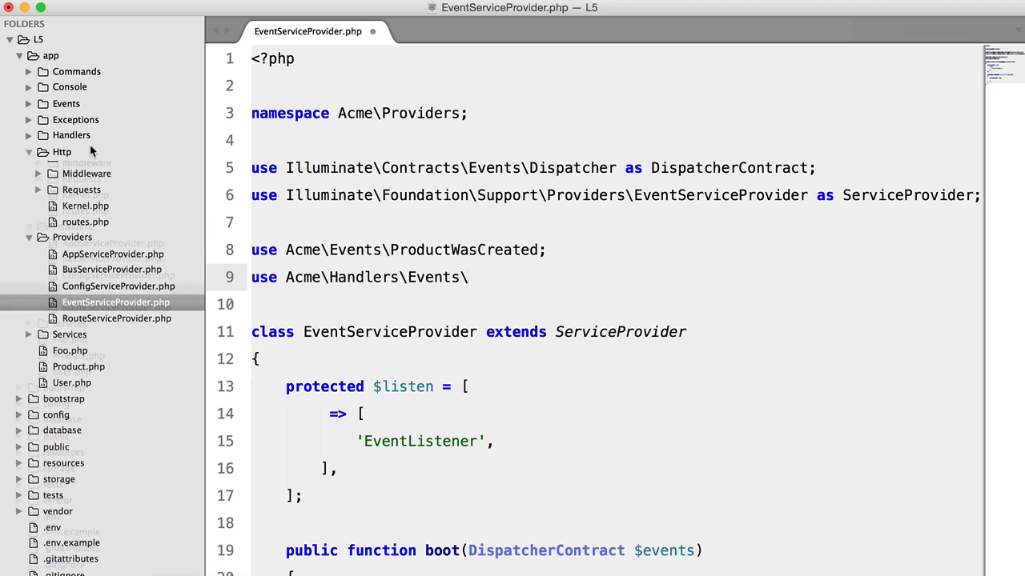
{"action": "left_click", "coordinate": [71, 135]}
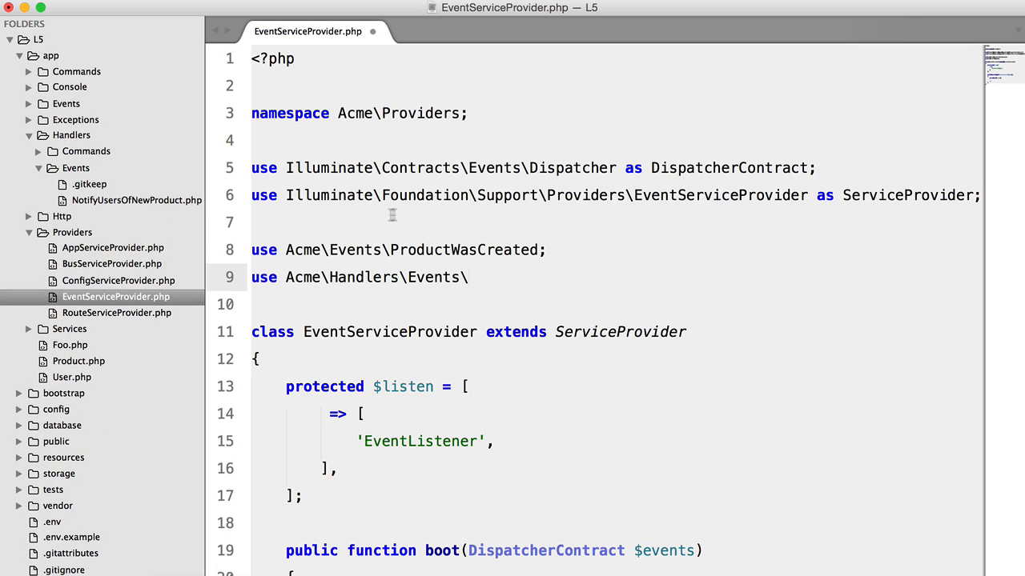
{"action": "type", "text": "NotifyUs"}
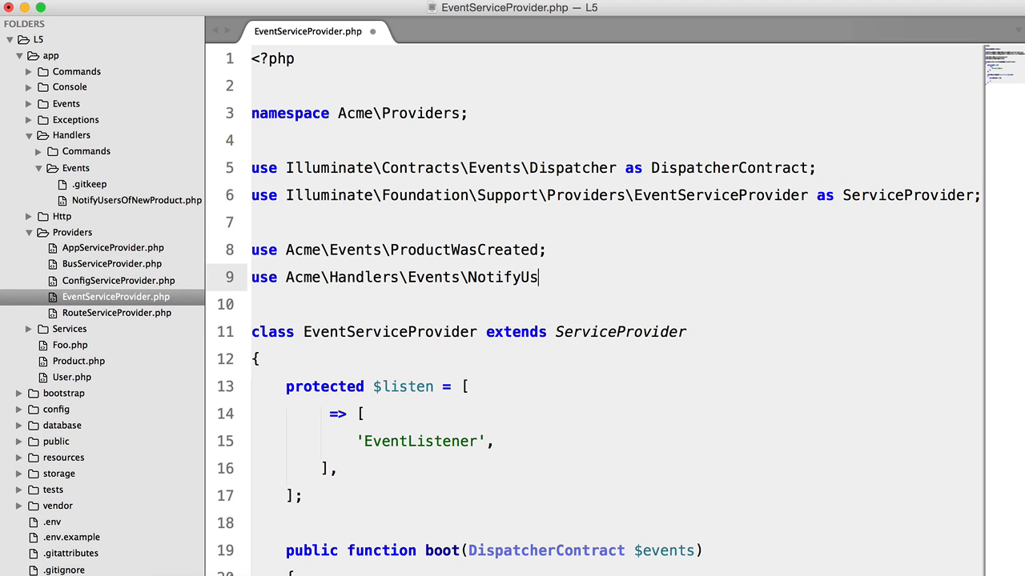
{"action": "type", "text": "ersOfNewProduct;"}
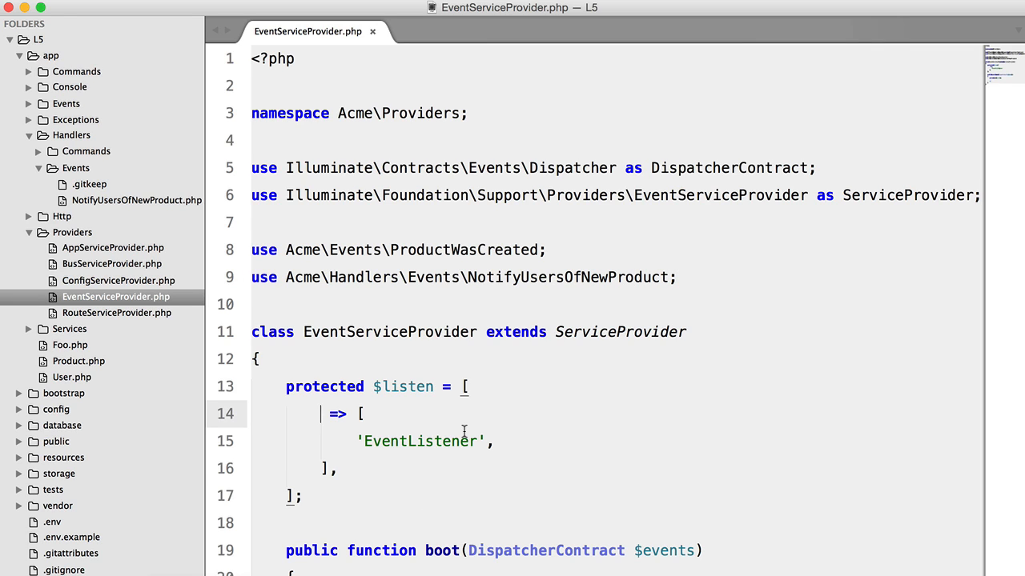
Step: Map ProductWasCreated::class to NotifyUsersOfNewProduct::class in the listen array
{"action": "double_click", "coordinate": [463, 250]}
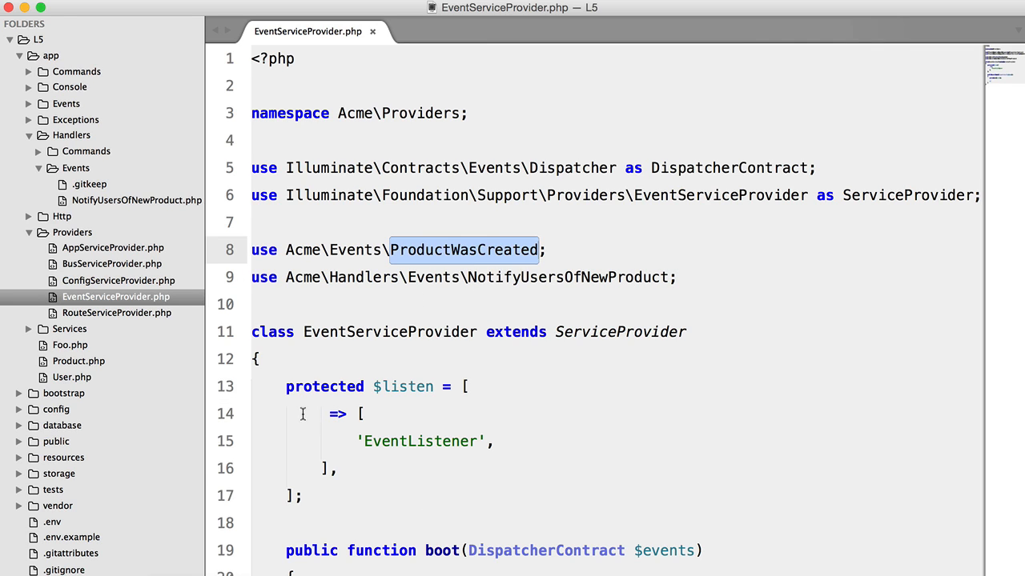
{"action": "type", "text": "ProductWasCreated:class"}
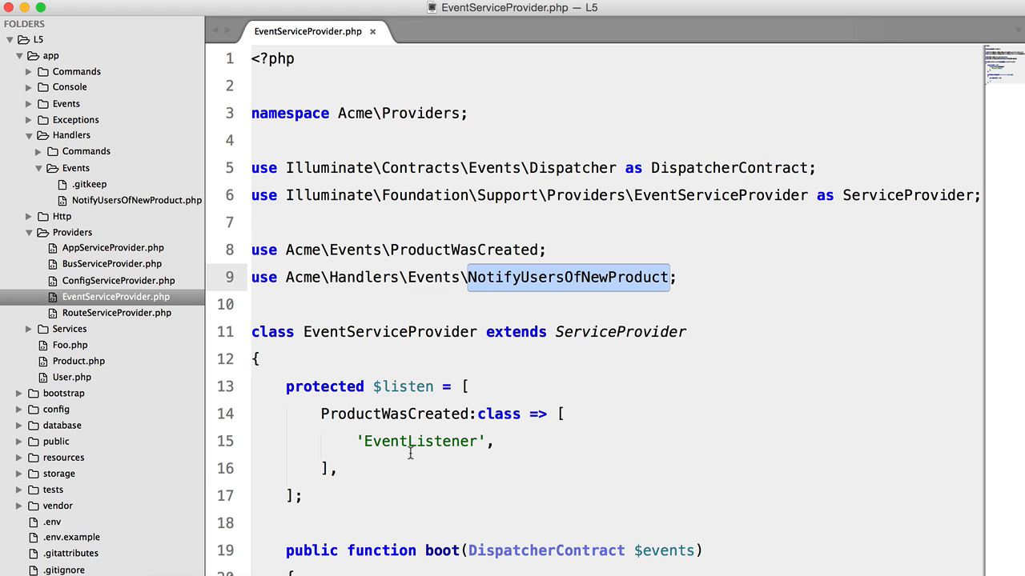
{"action": "type", "text": "NotifyUsersOfNewProduct:clas"}
{"action": "type", "text": "123"}
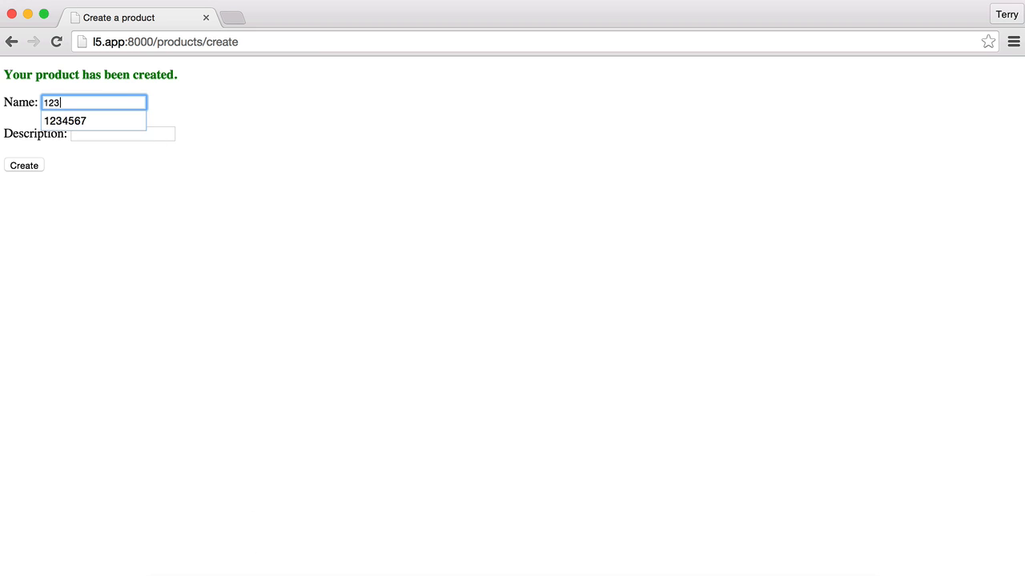
{"action": "left_click", "coordinate": [24, 165]}
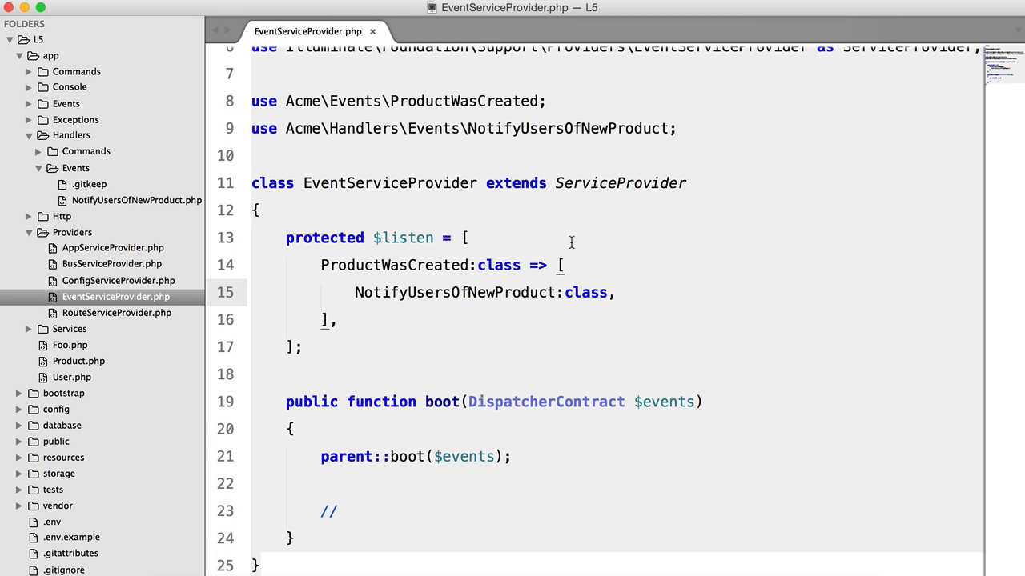
{"action": "mouse_move", "coordinate": [467, 312]}
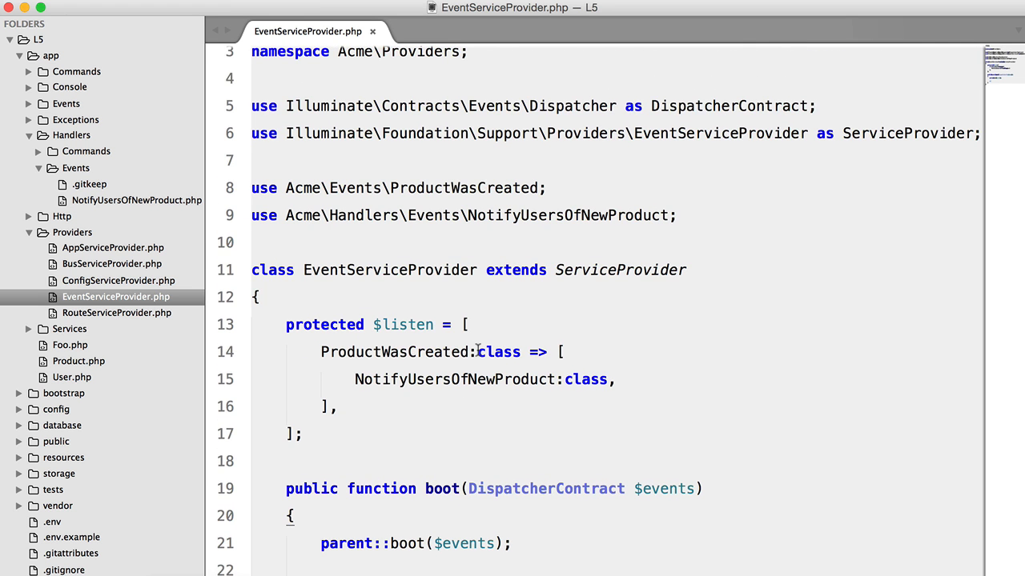
Step: Correct the single colon so the reference reads ::class
{"action": "left_click", "coordinate": [476, 352]}
{"action": "type", "text": "Event"}
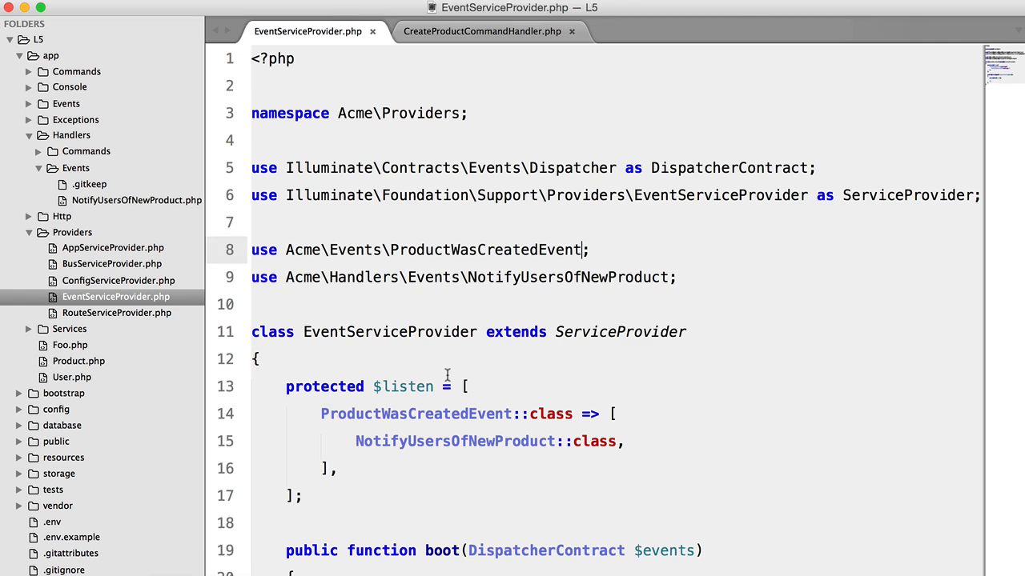
Step: Replace the dd call with $this->mailer->send(''); in the handler
{"action": "left_click", "coordinate": [136, 200]}
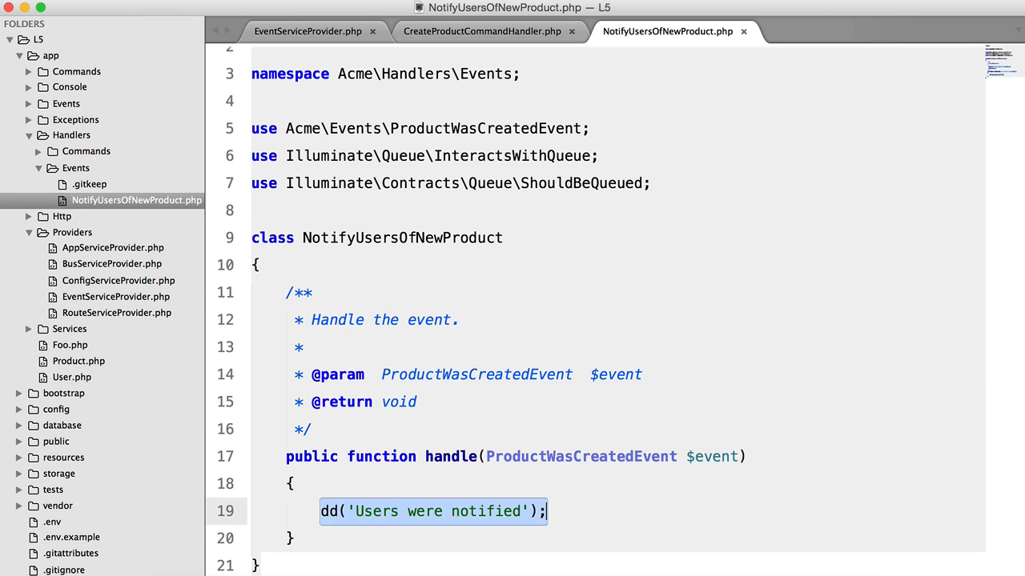
{"action": "type", "text": "$t"}
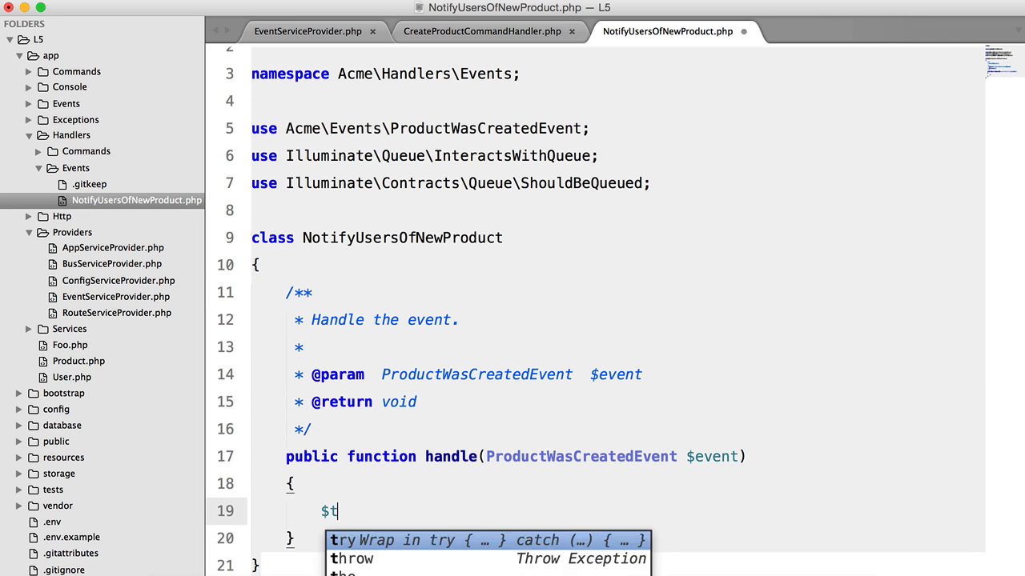
{"action": "type", "text": "his->mailer->send('"}
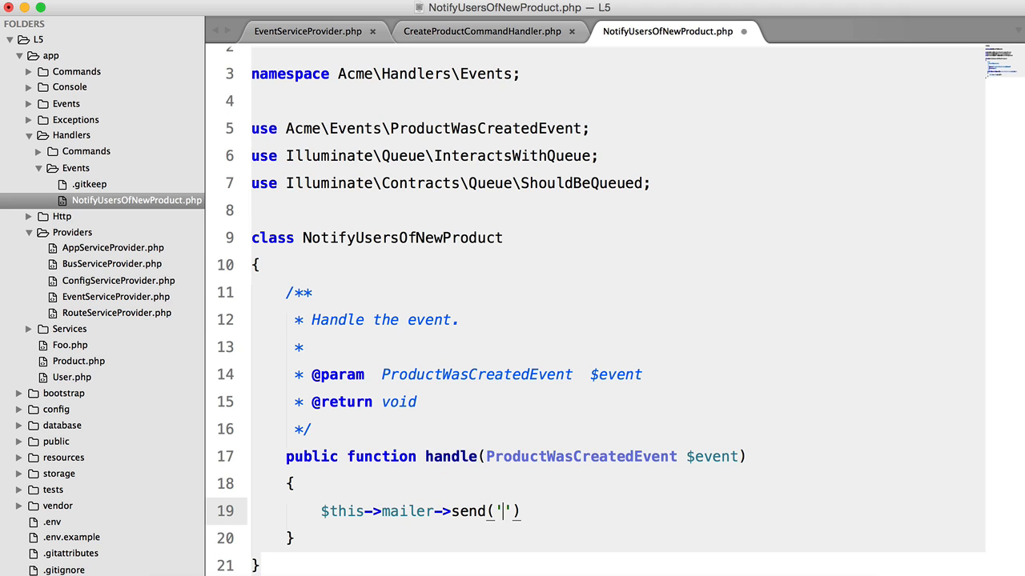
{"action": "type", "text": ";"}
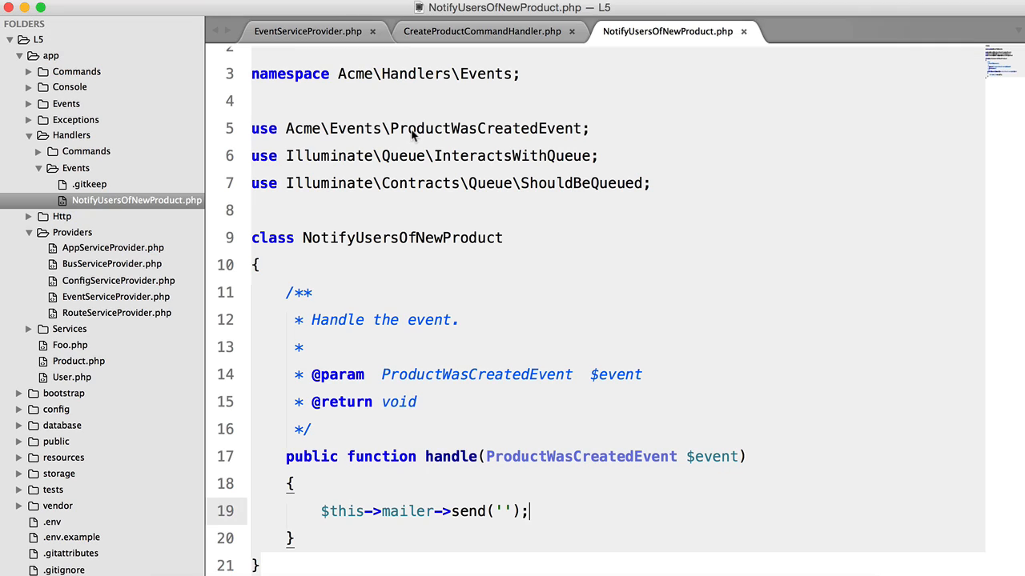